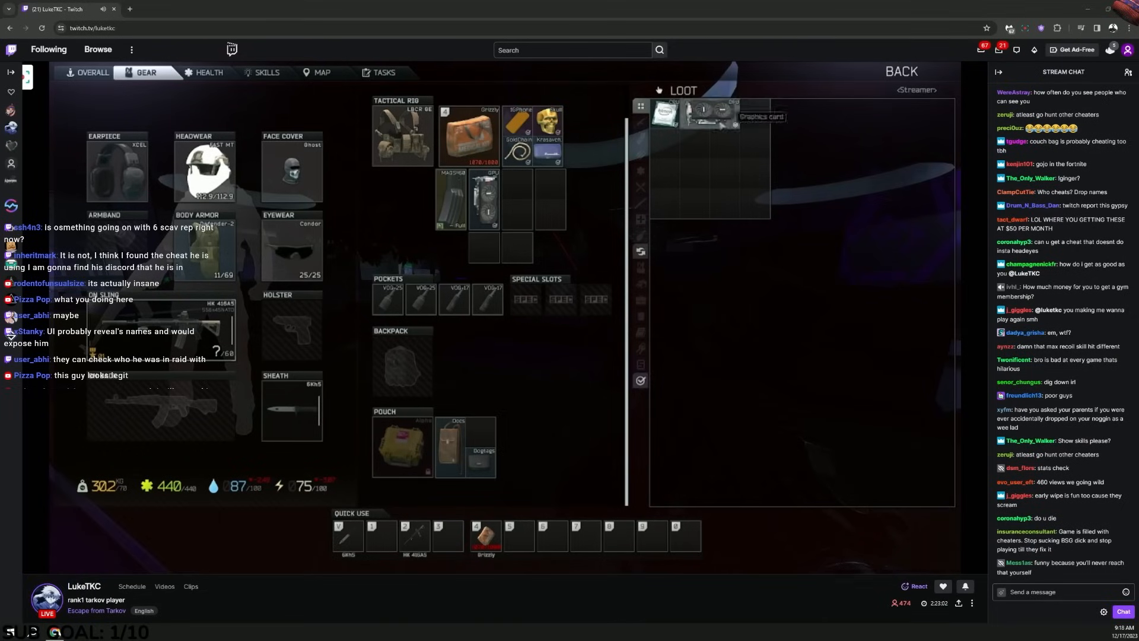
Start a Live Stream report on LukeTKC's channel and search for a reason
click(88, 71)
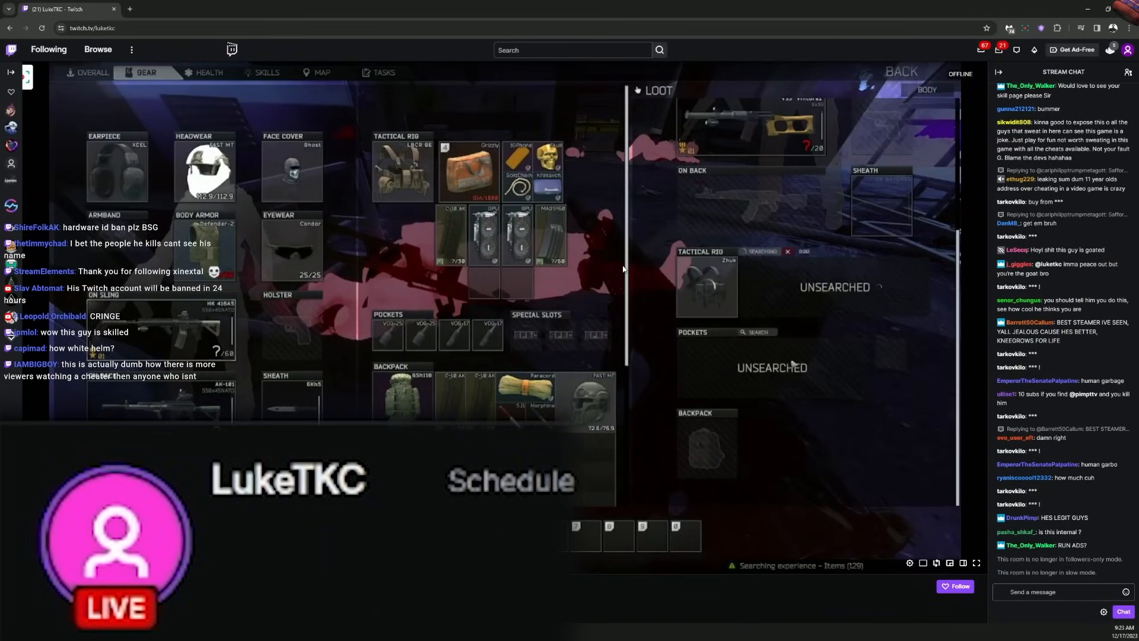
scroll(down, 3)
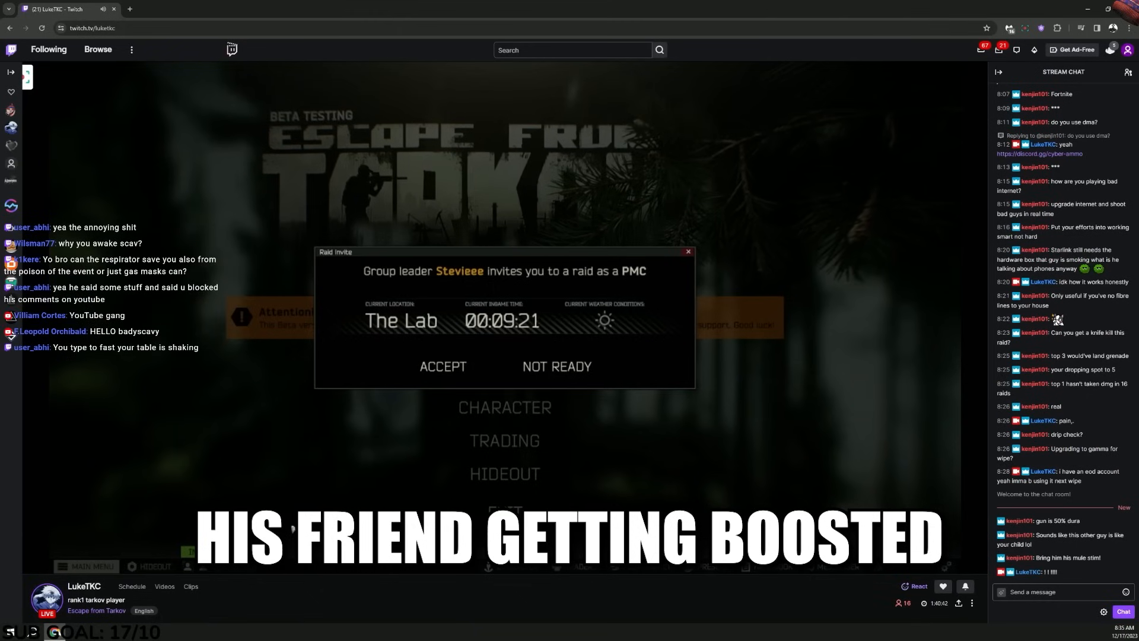
click(443, 366)
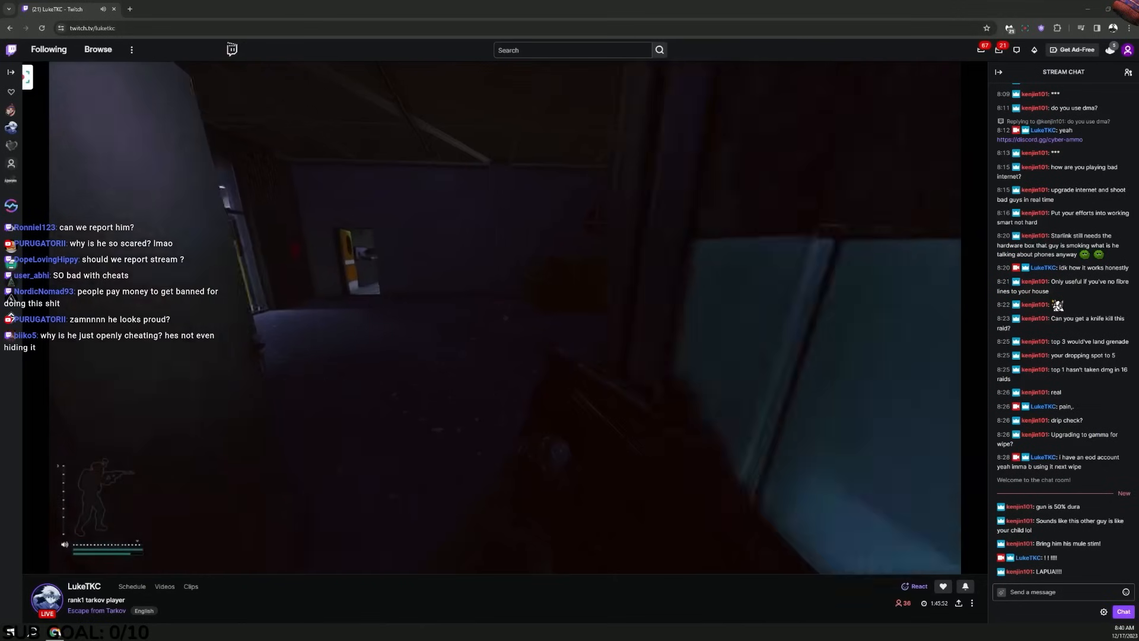
click(972, 603)
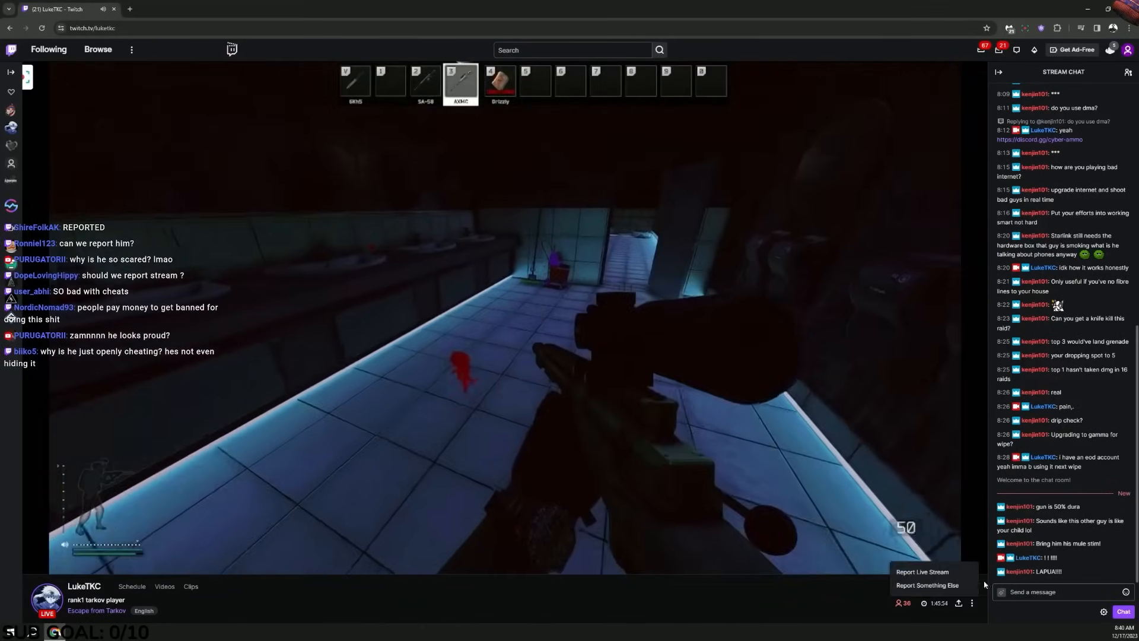
click(922, 572)
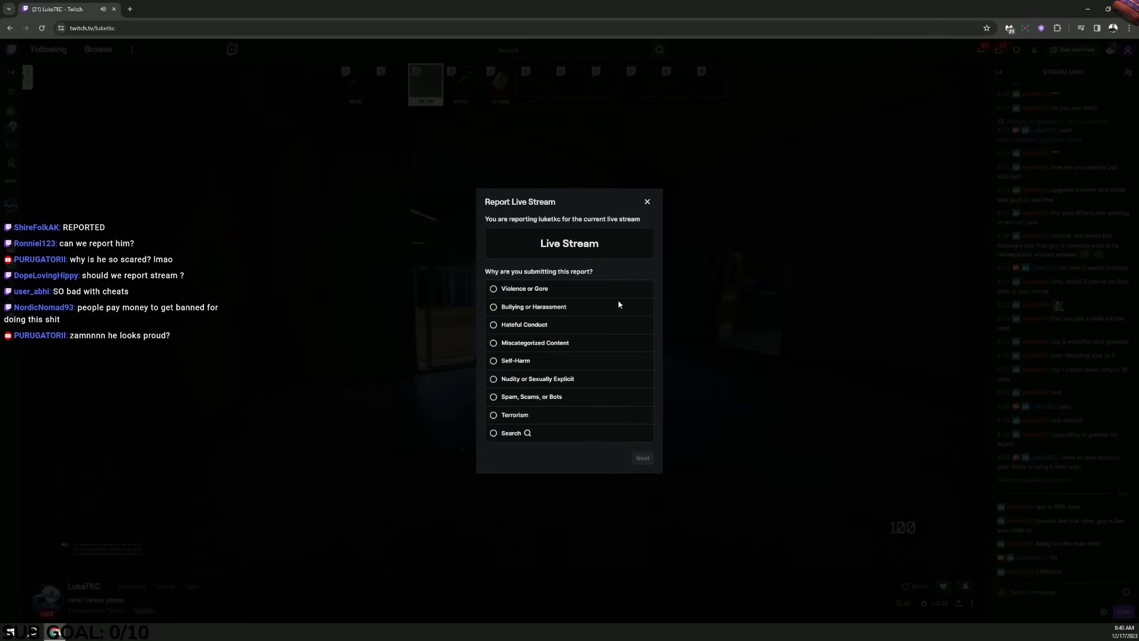
click(493, 433)
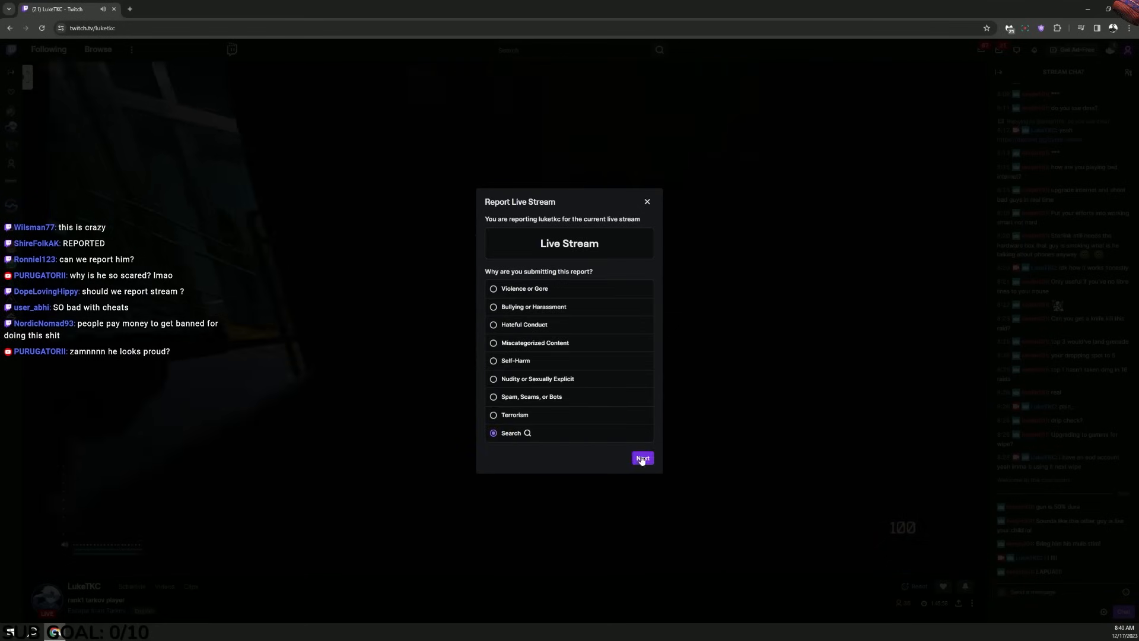
Describe the cheating in the report, submit it, and return to Twitch home
click(641, 457)
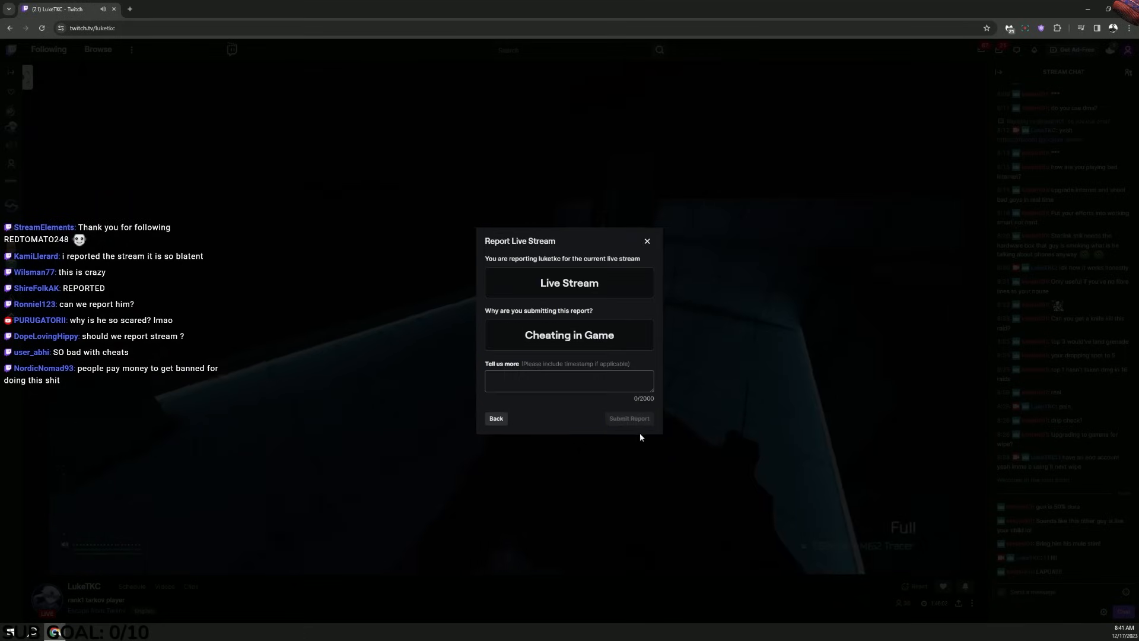
click(569, 380)
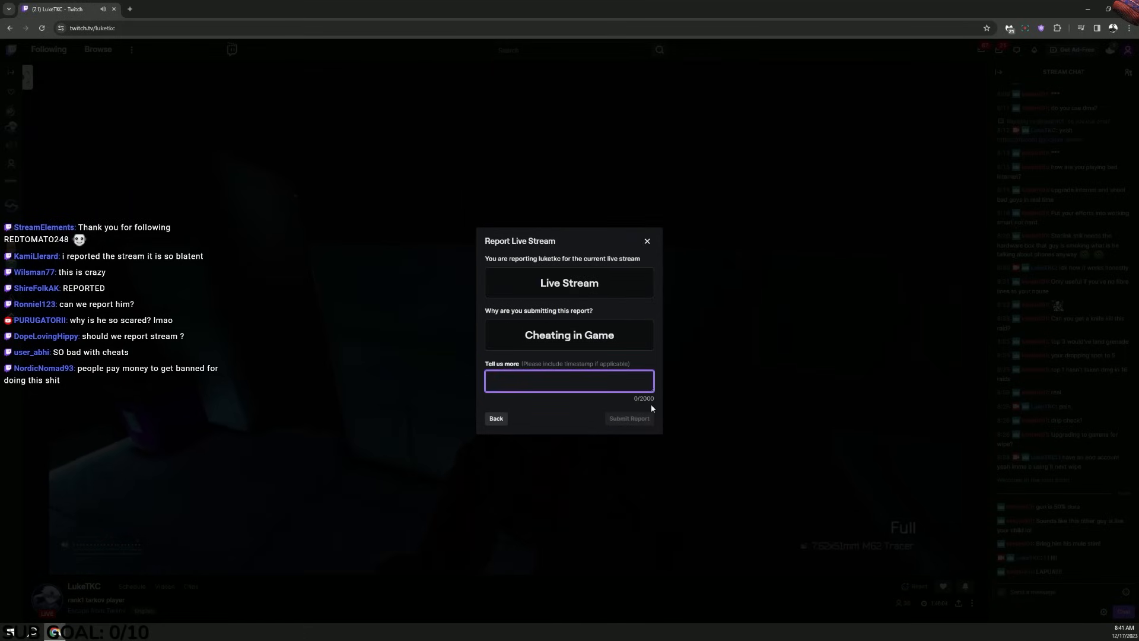
text(cheating in stream)
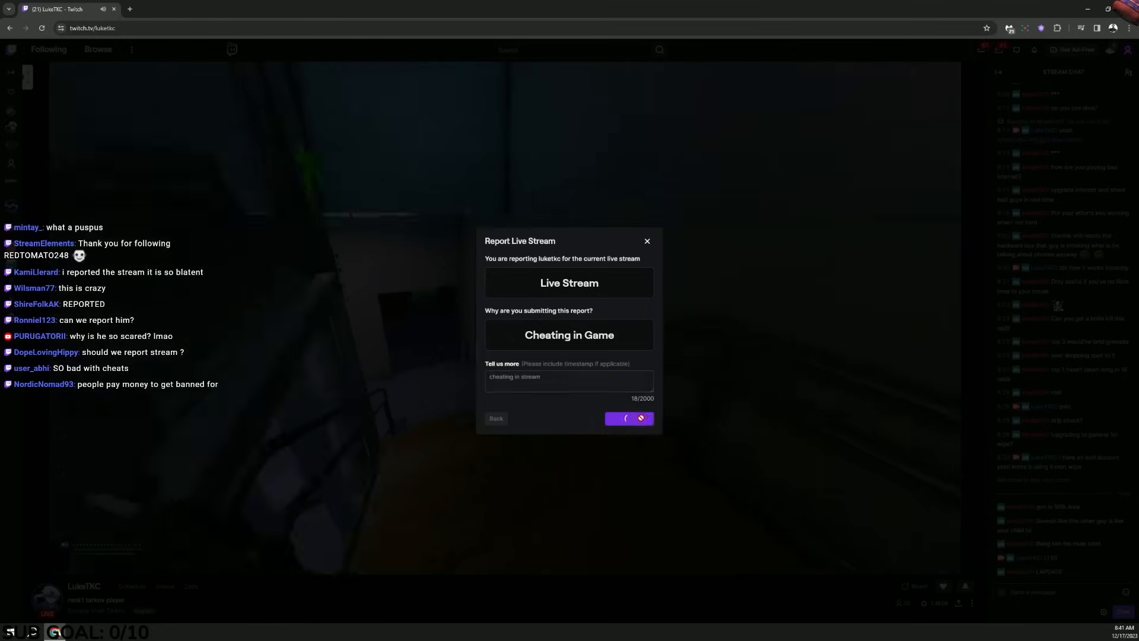
click(628, 418)
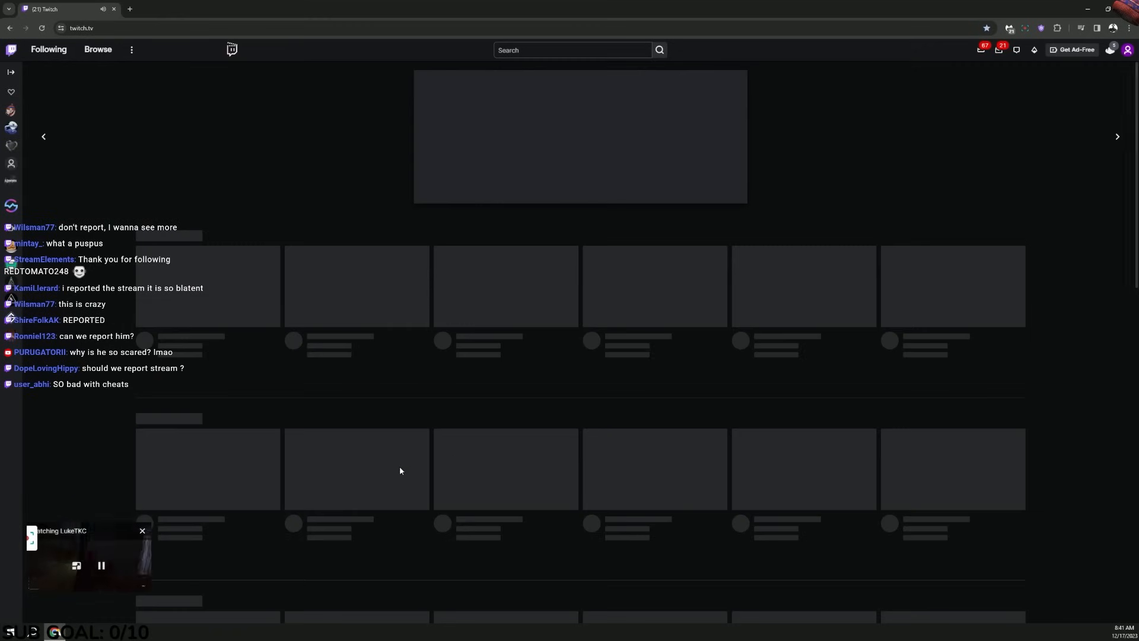
click(88, 552)
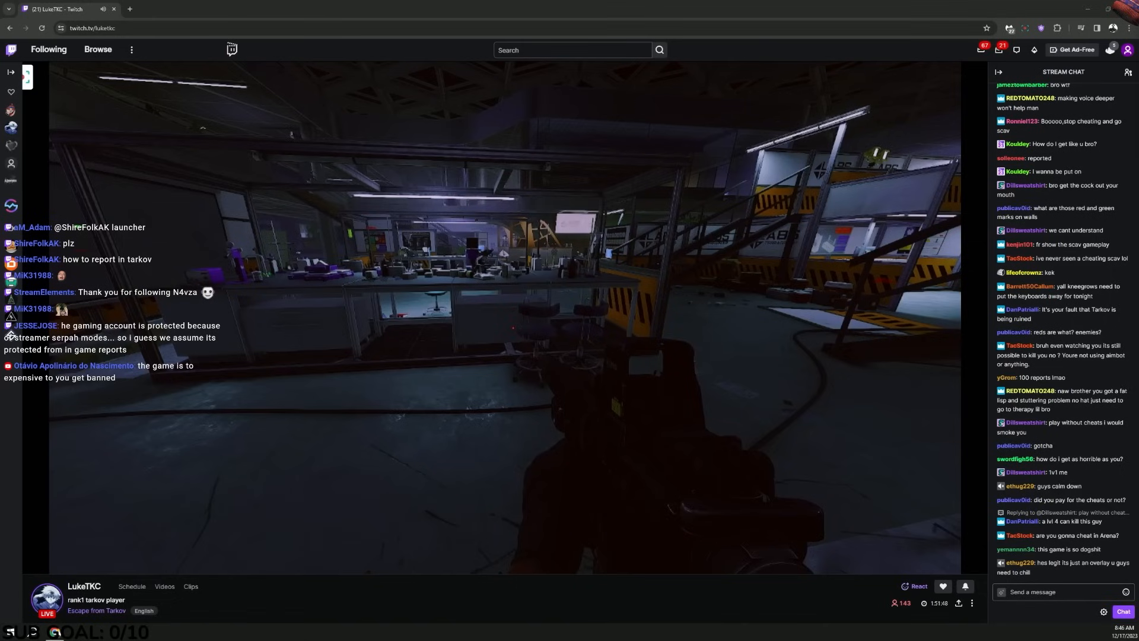
scroll(down, 3)
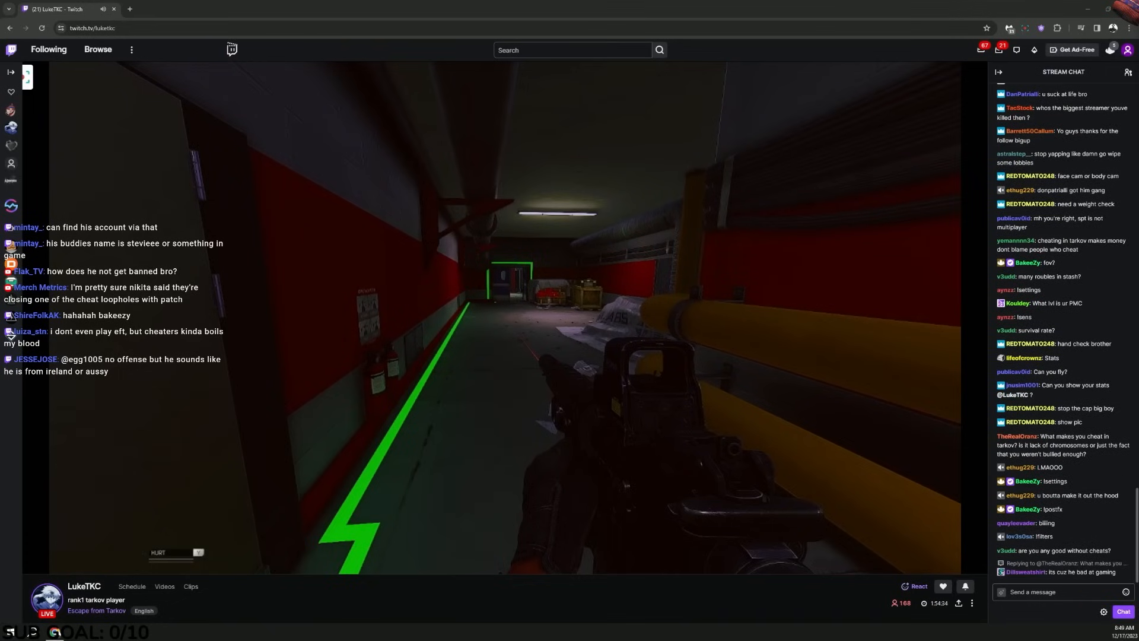
scroll(down, 3)
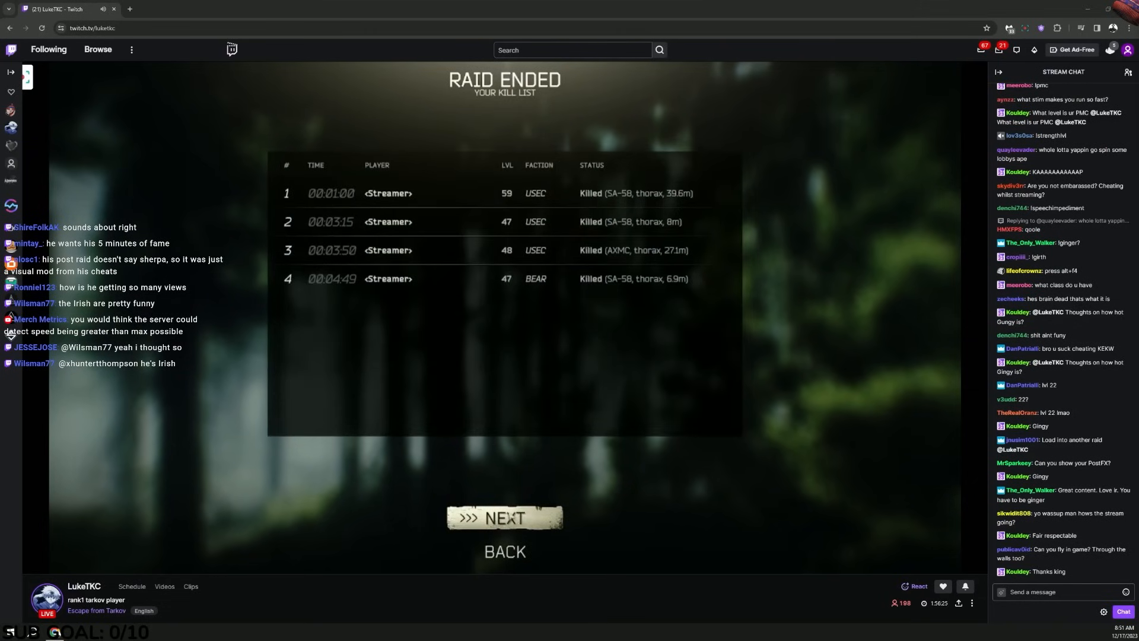
click(504, 517)
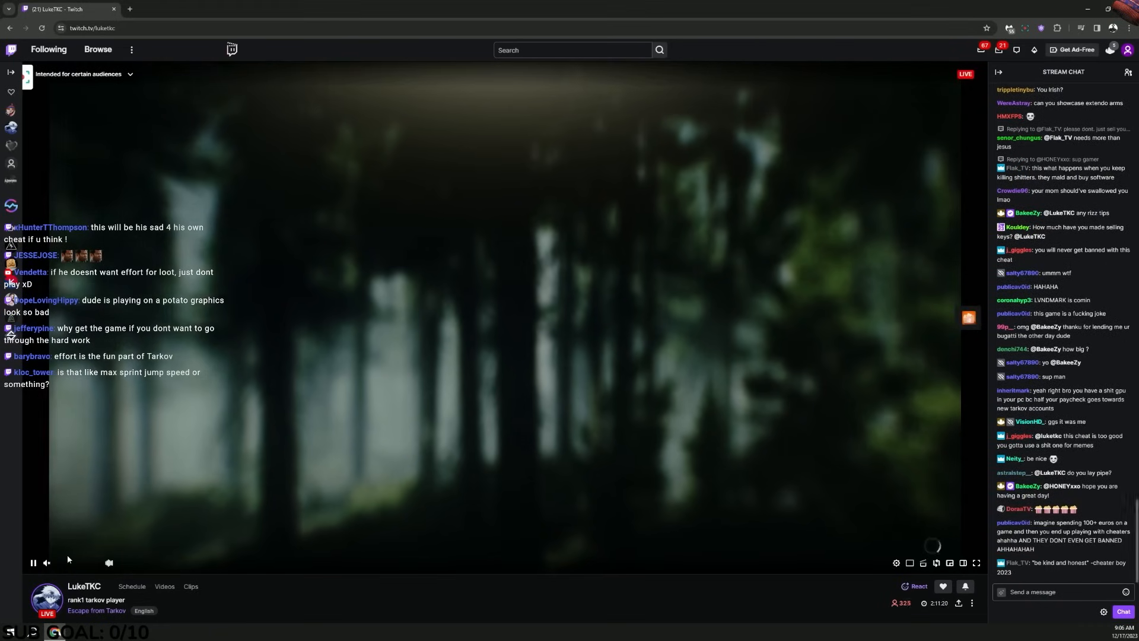
mouse_move(46, 562)
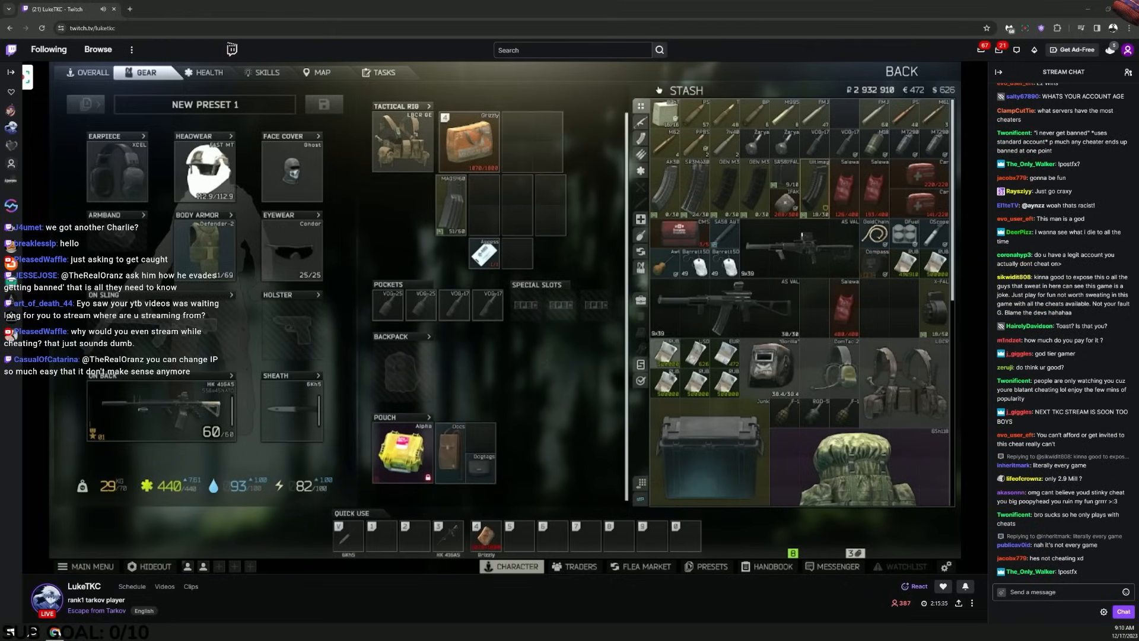
scroll(down, 3)
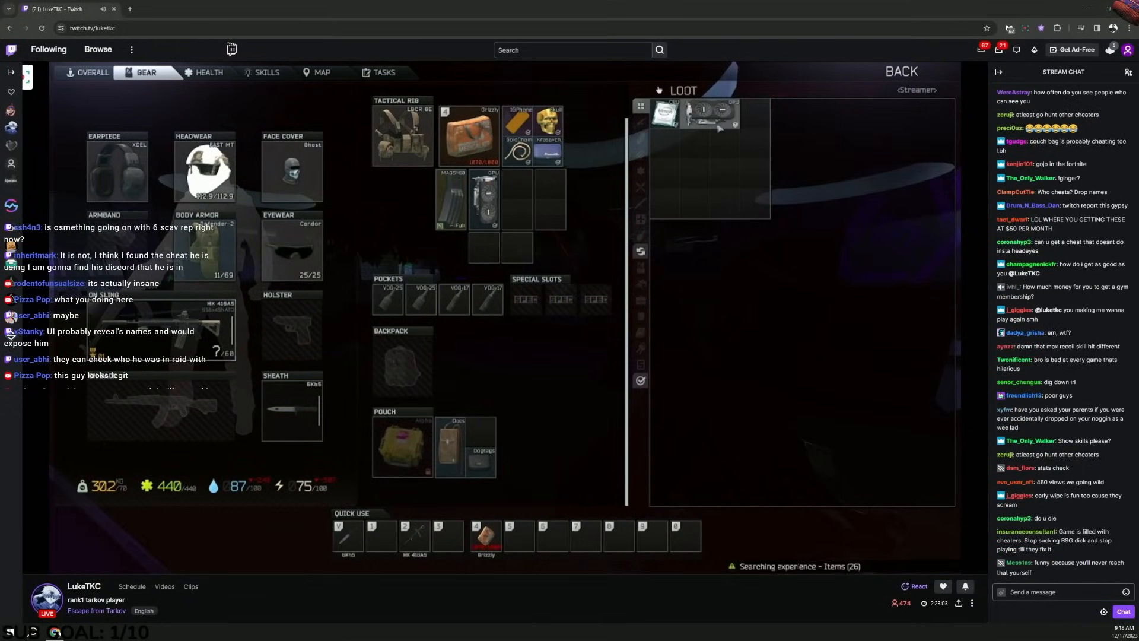
click(90, 71)
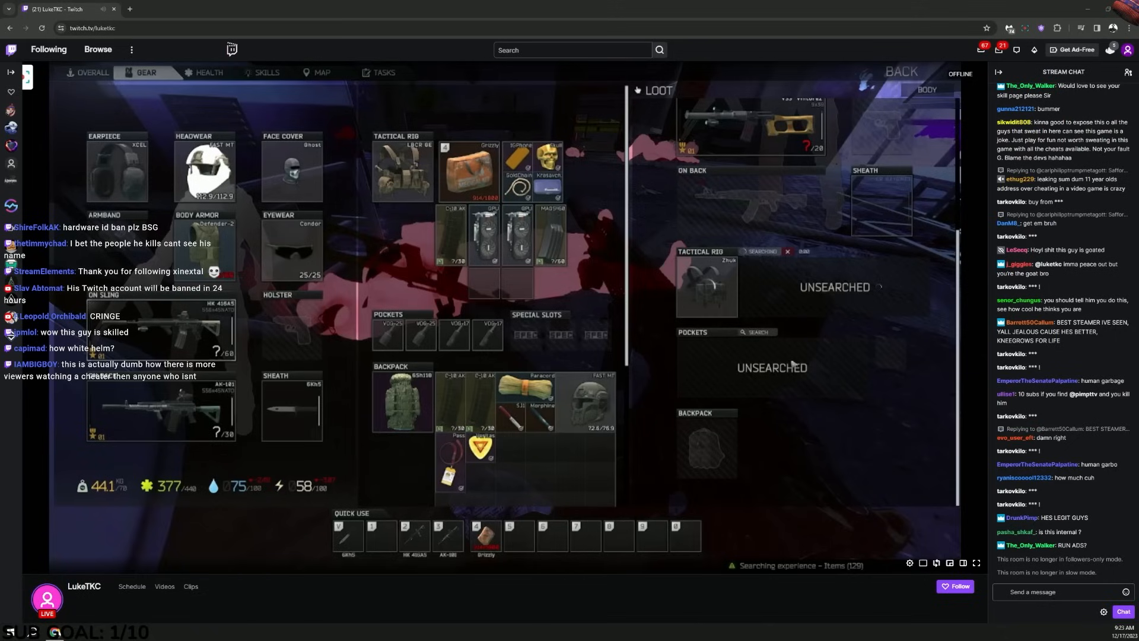
mouse_move(630, 286)
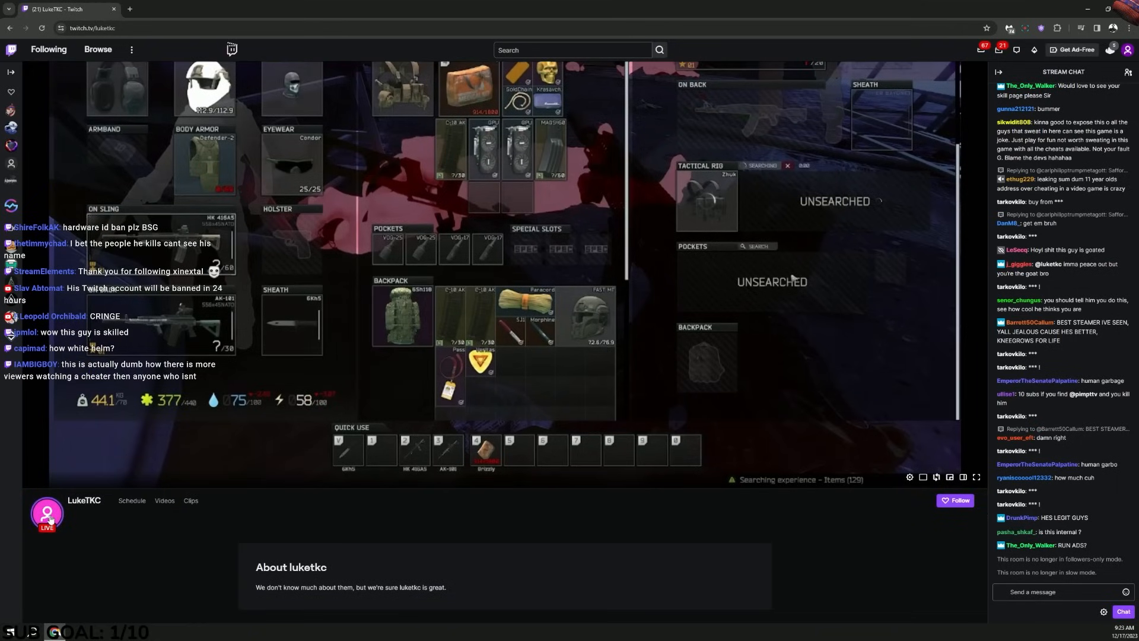
mouse_move(80, 528)
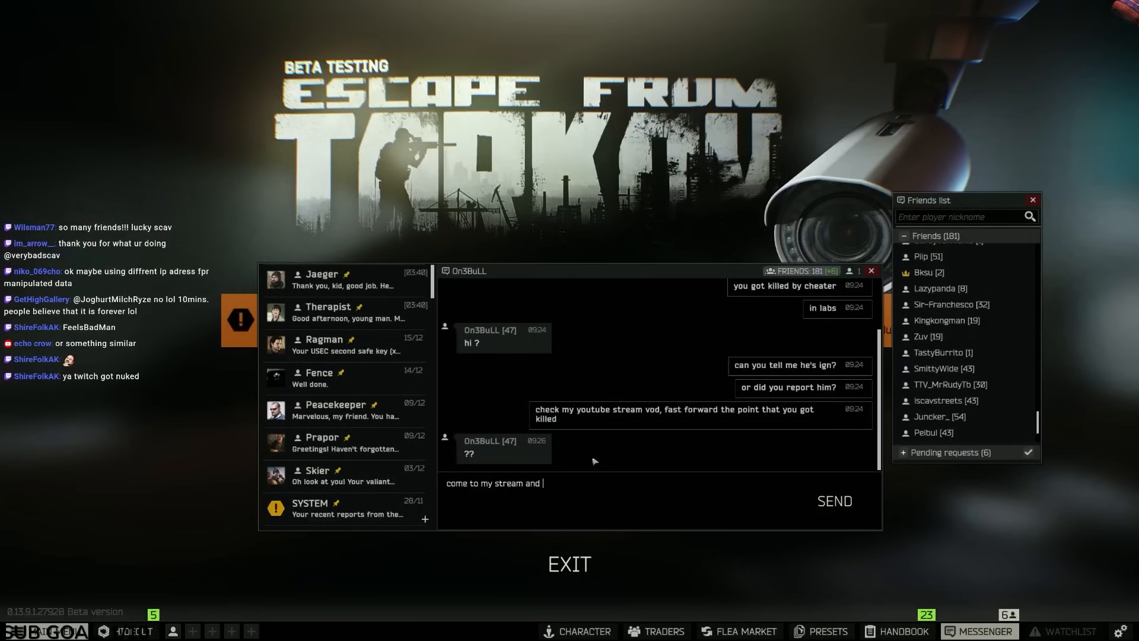
Send the contact messages 'i'll expla…' and 'twitch or you…' in Messenger
text(i'll expla)
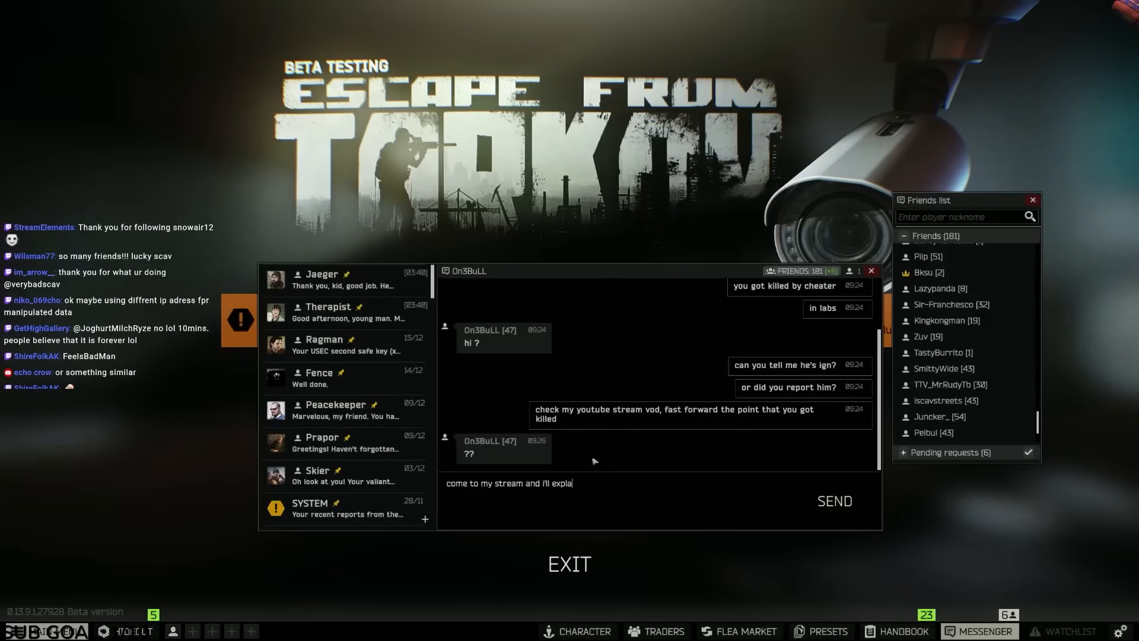
click(834, 501)
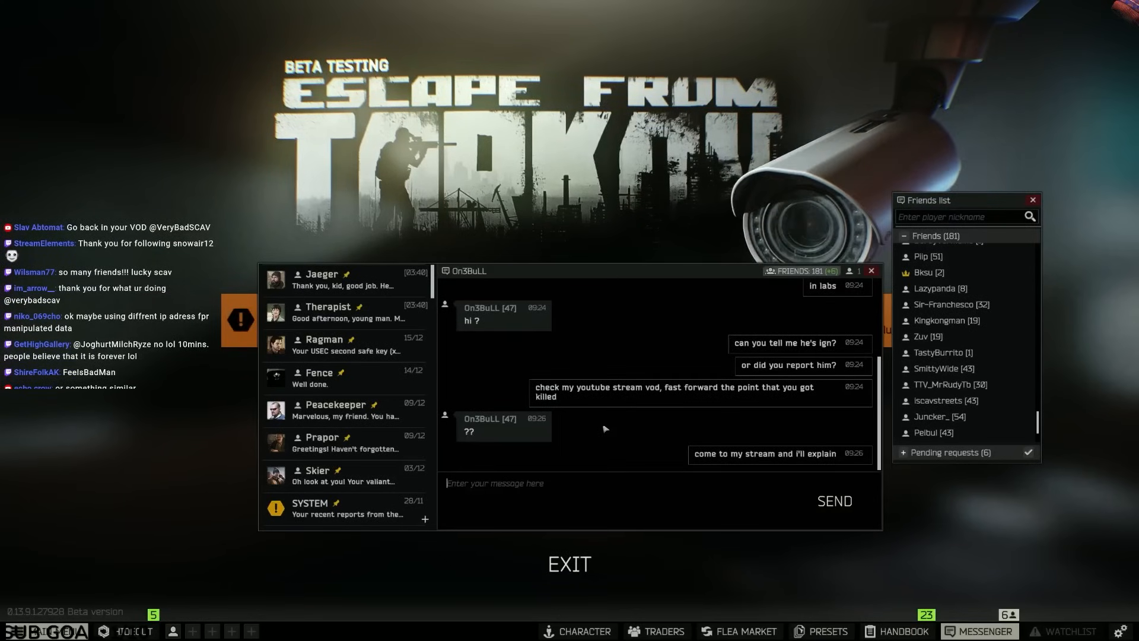
text(twitch or you)
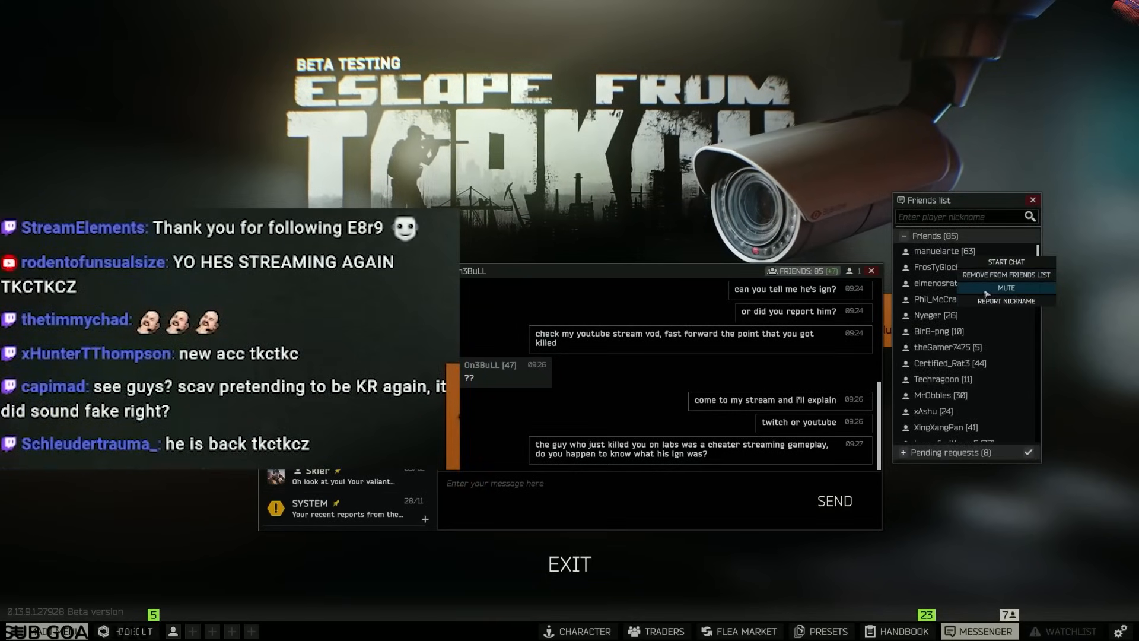
Remove two players from the Tarkov friends list
click(1006, 275)
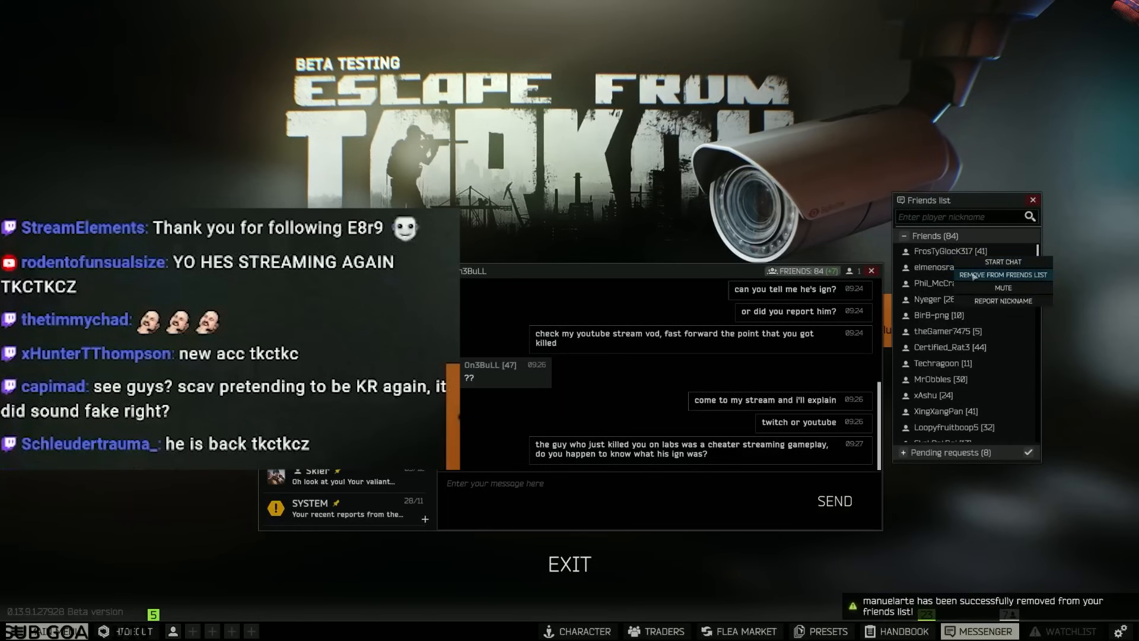
click(1003, 275)
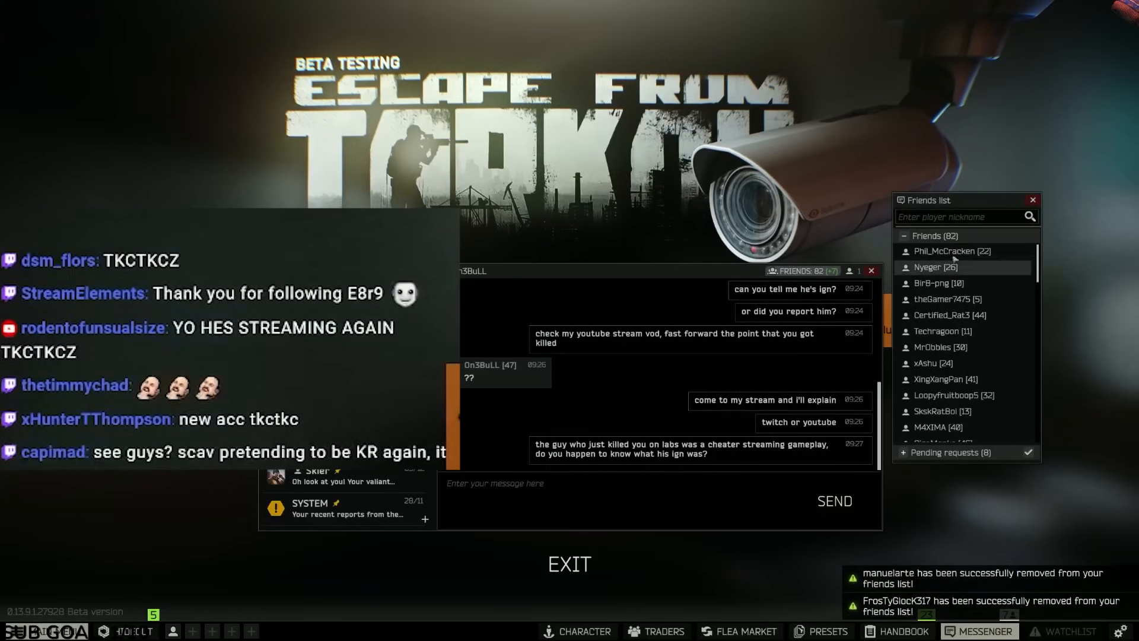
right_click(952, 251)
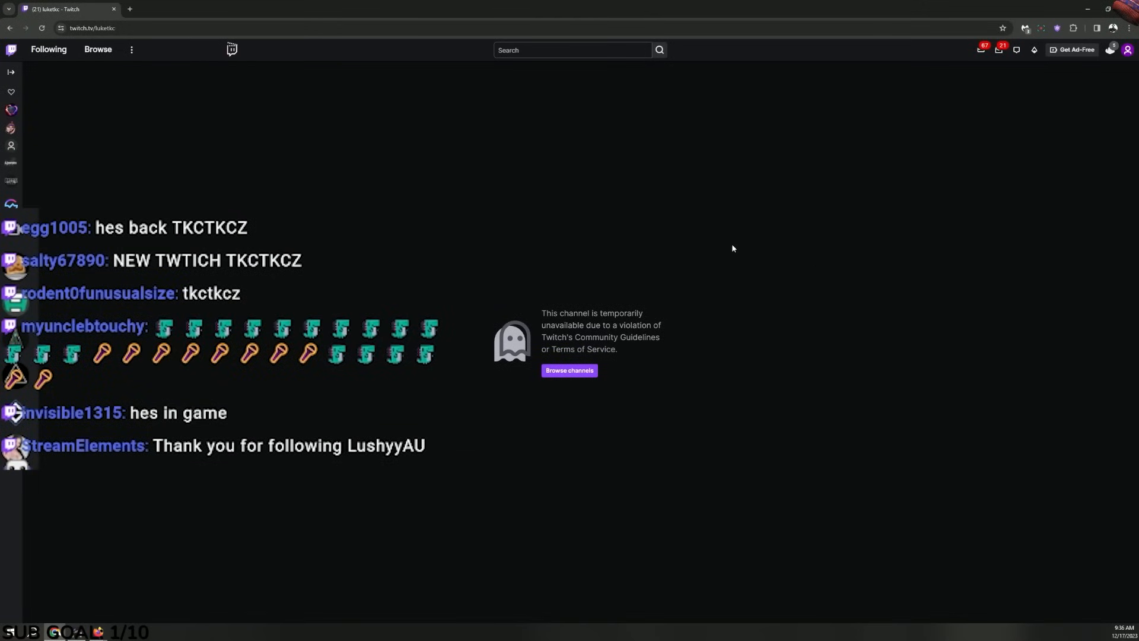
Search Twitch for 'tkc' and open the tkctkcz channel
text(tkctkcz)
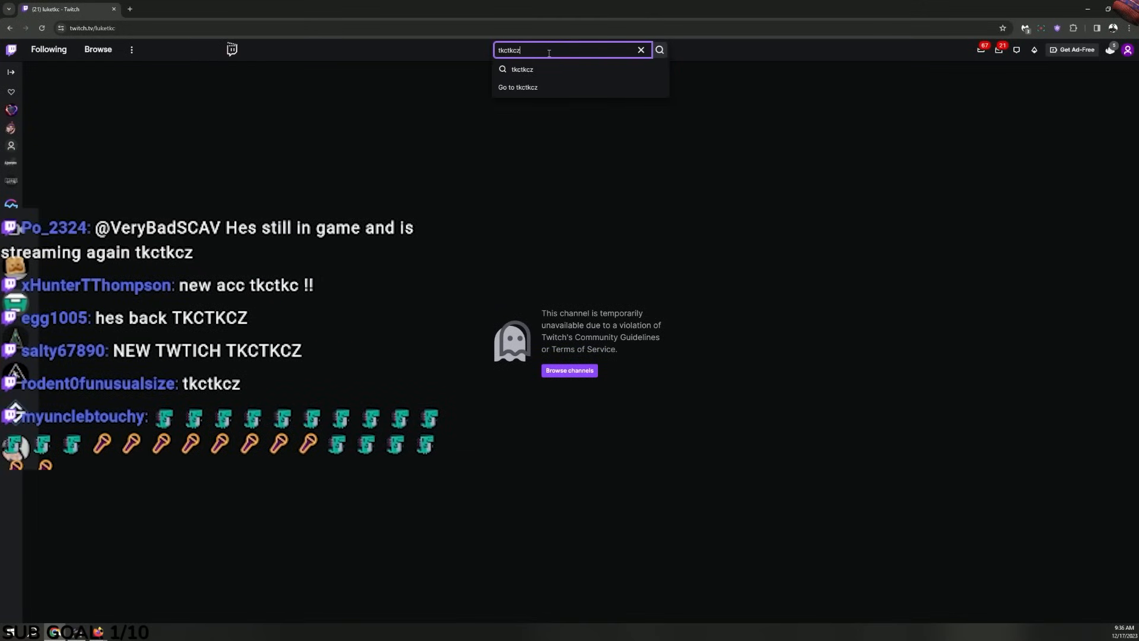
click(517, 87)
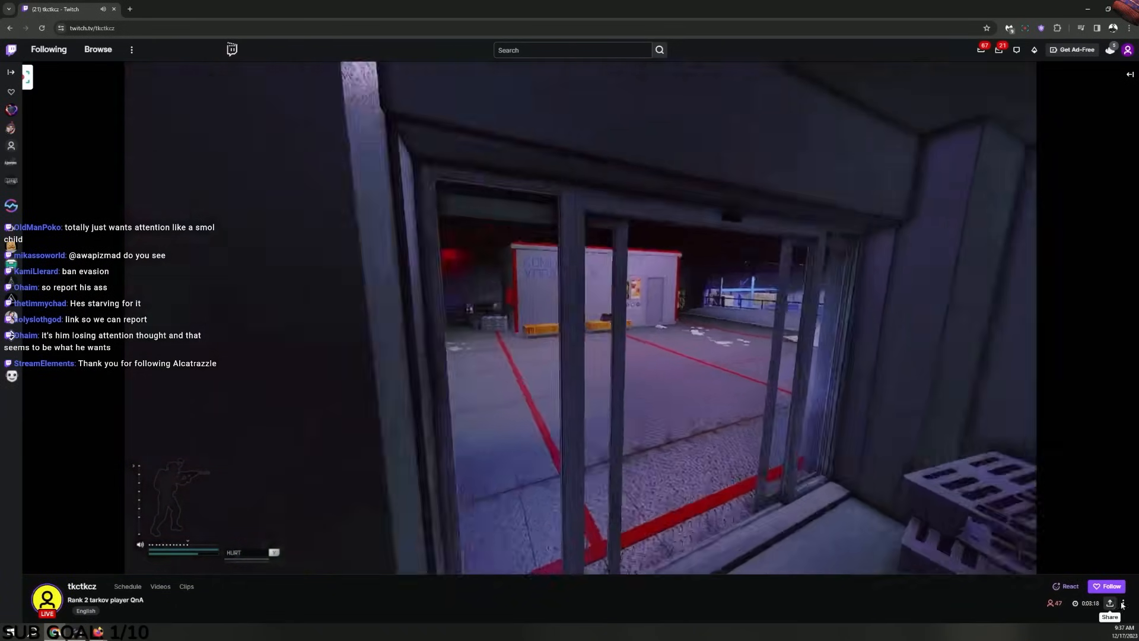
click(1122, 603)
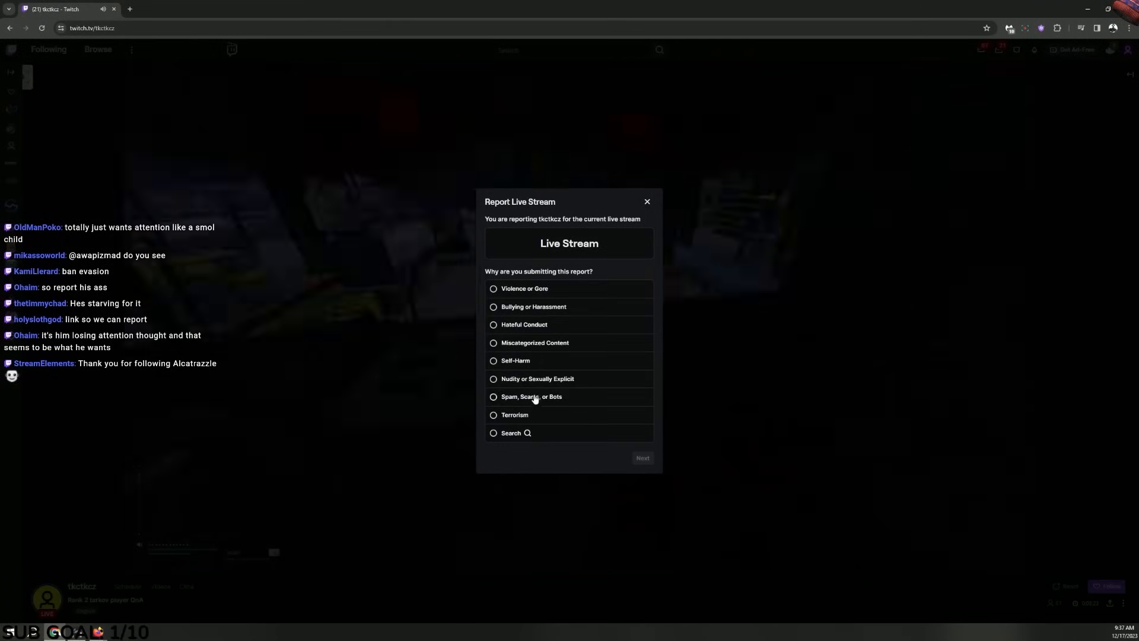
click(493, 433)
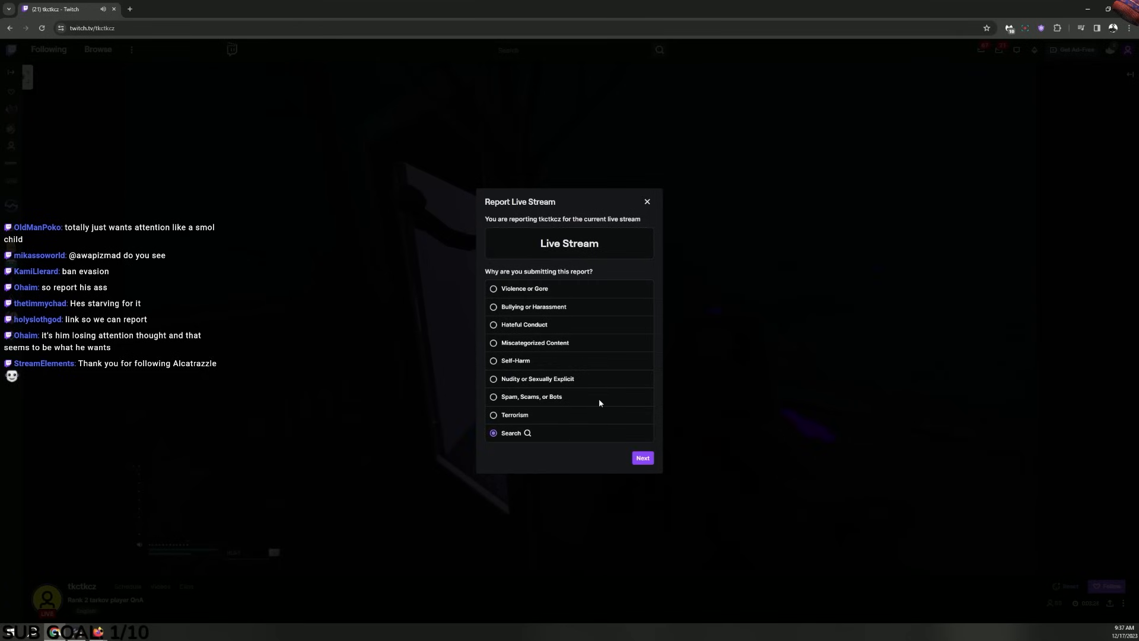
click(511, 433)
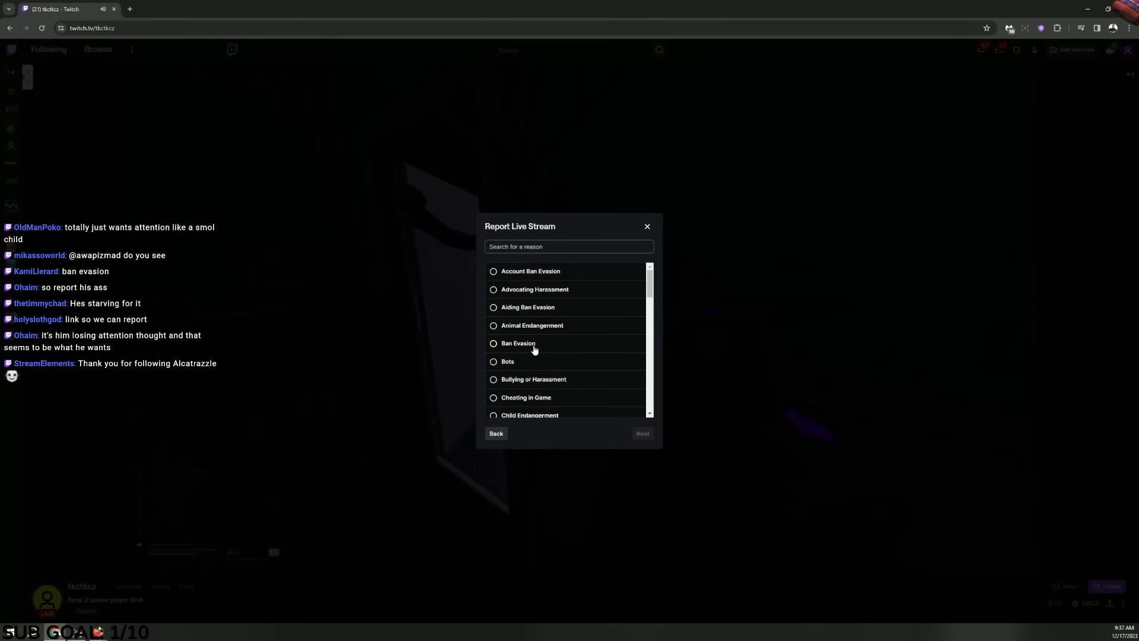
click(518, 343)
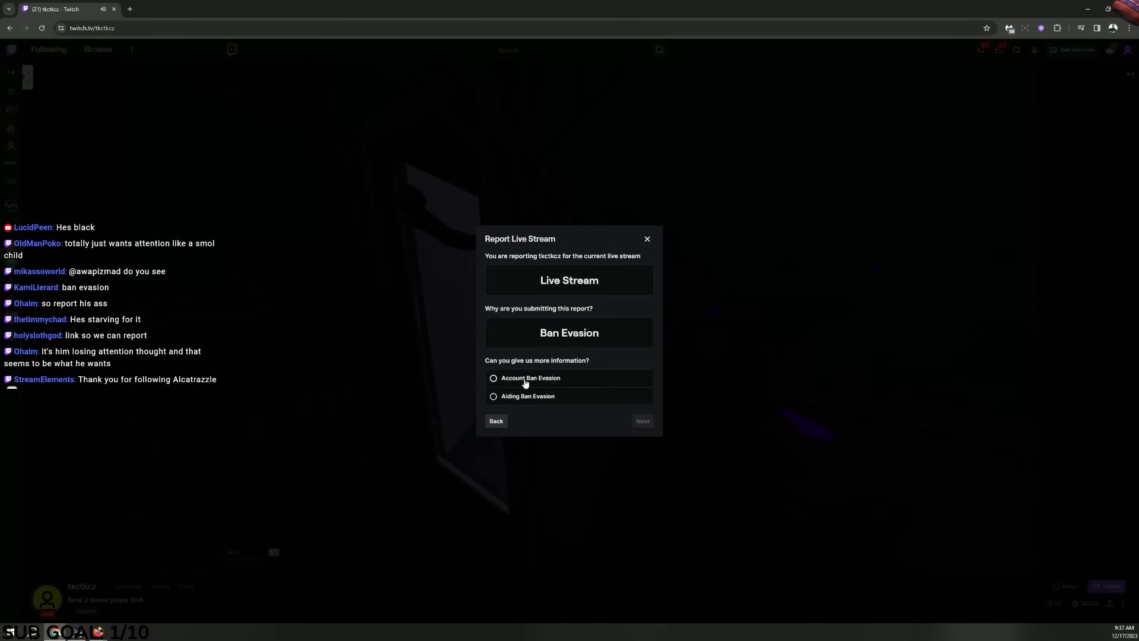
click(493, 378)
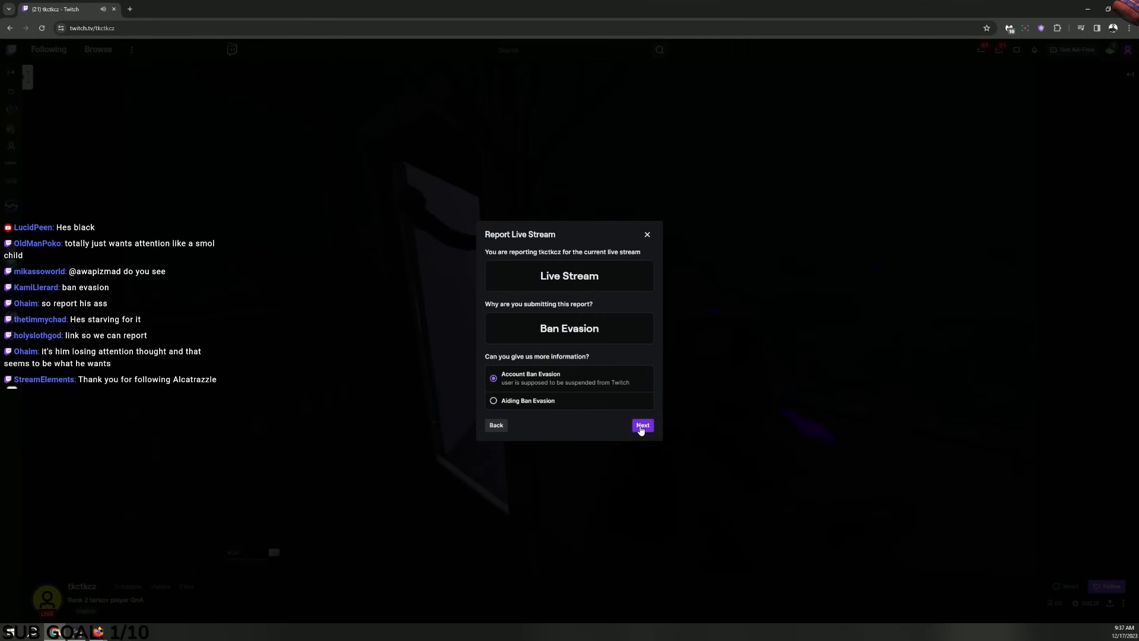
click(642, 424)
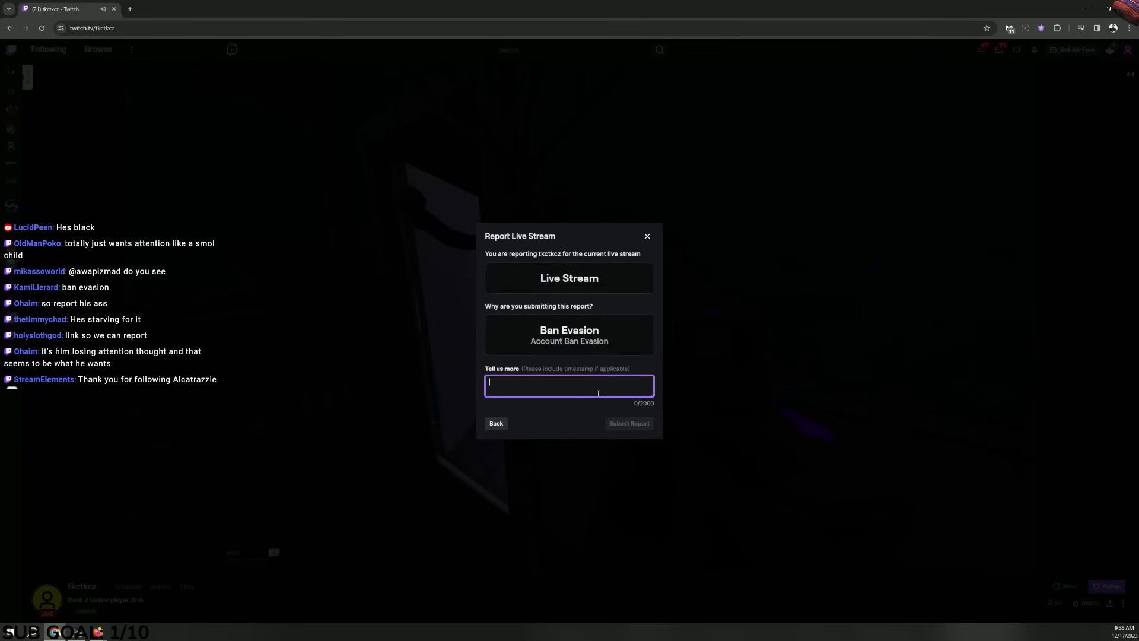
text(now)
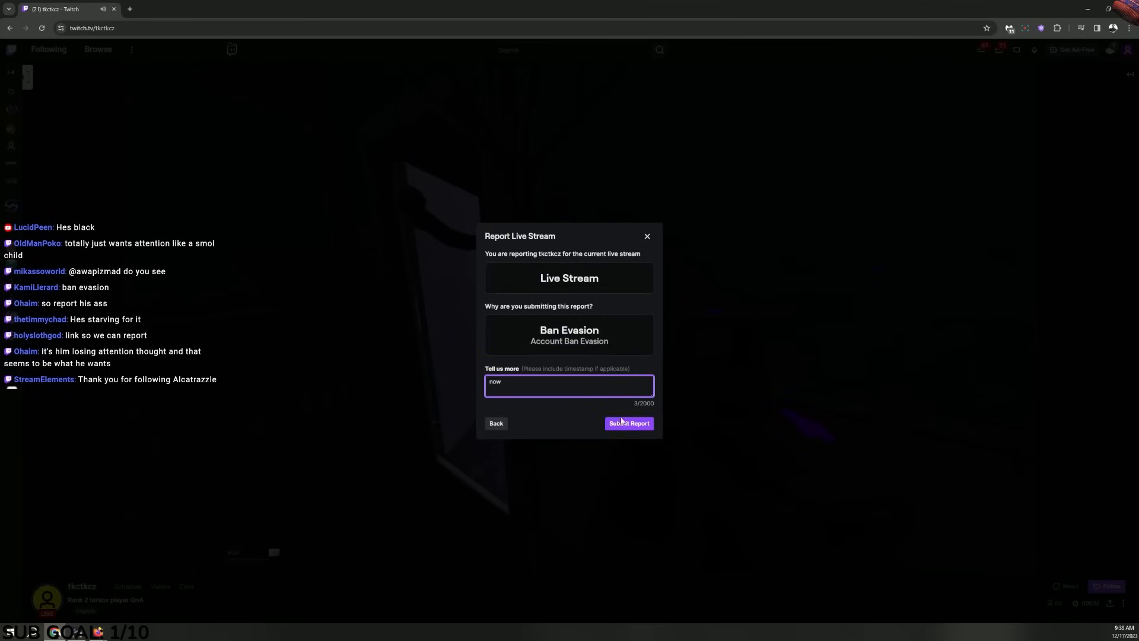
click(629, 423)
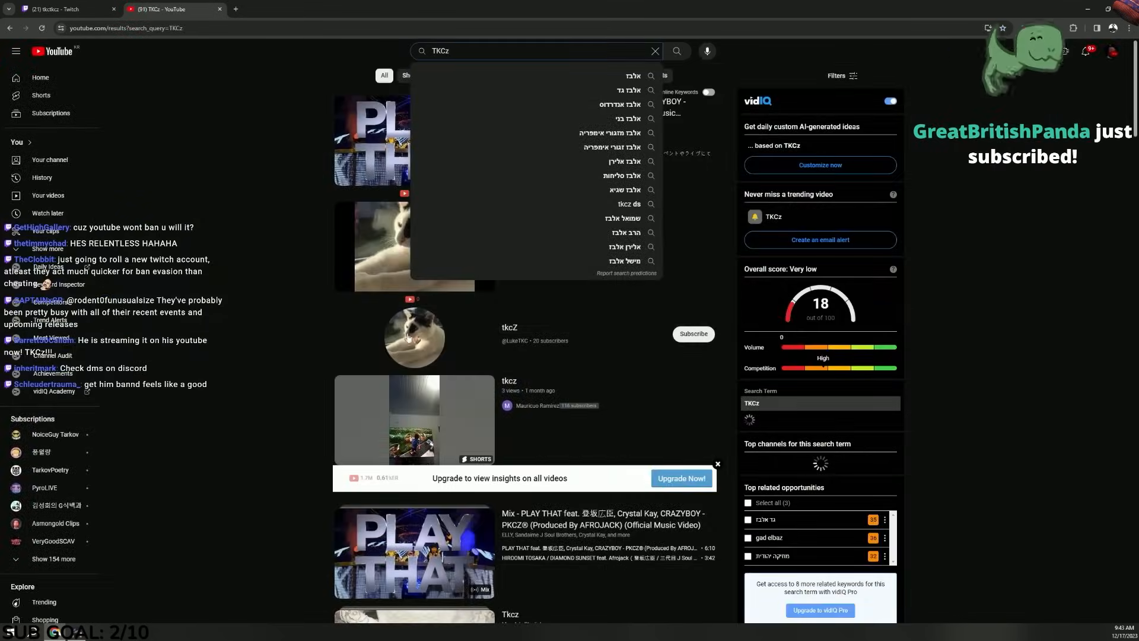
Open tkcZ's live stream 'top 3 tarkov player' from the YouTube results
click(509, 327)
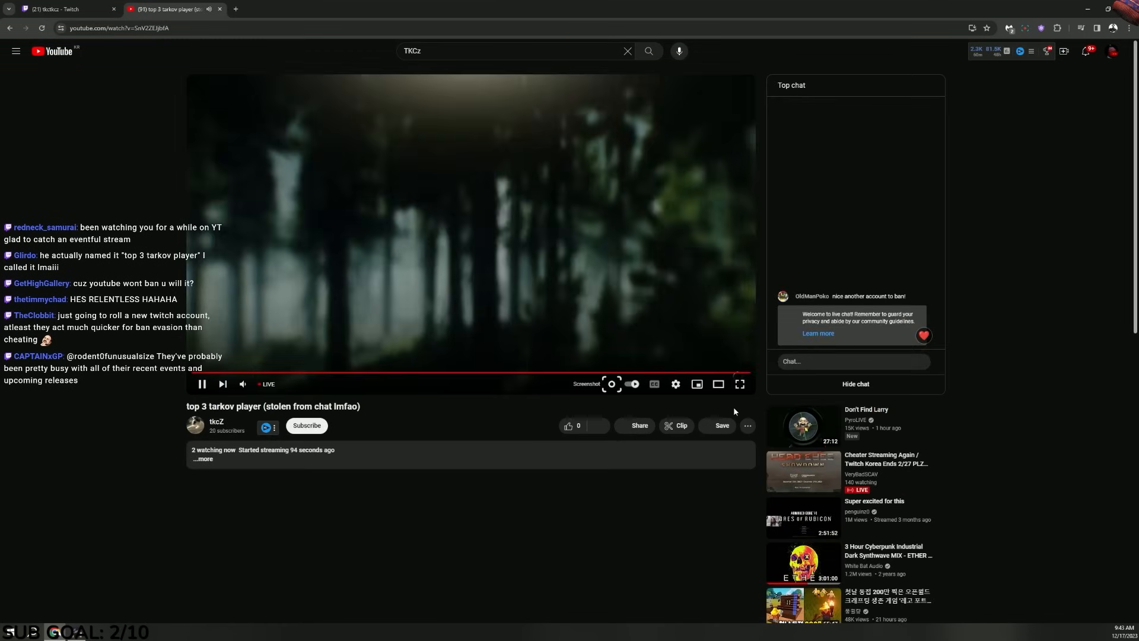
click(738, 384)
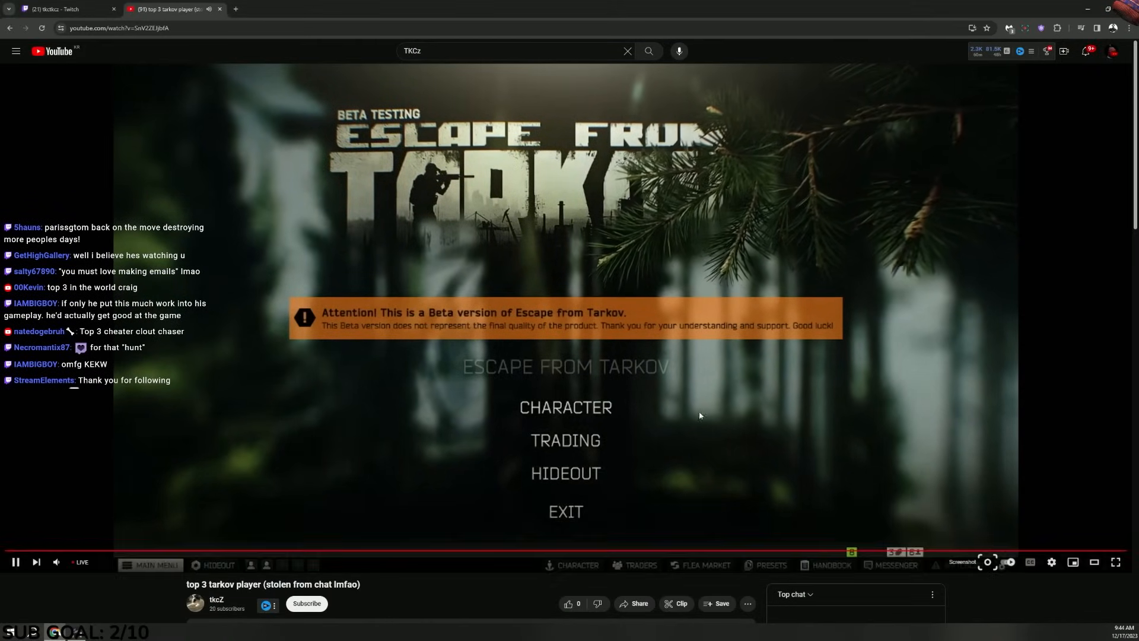
click(931, 595)
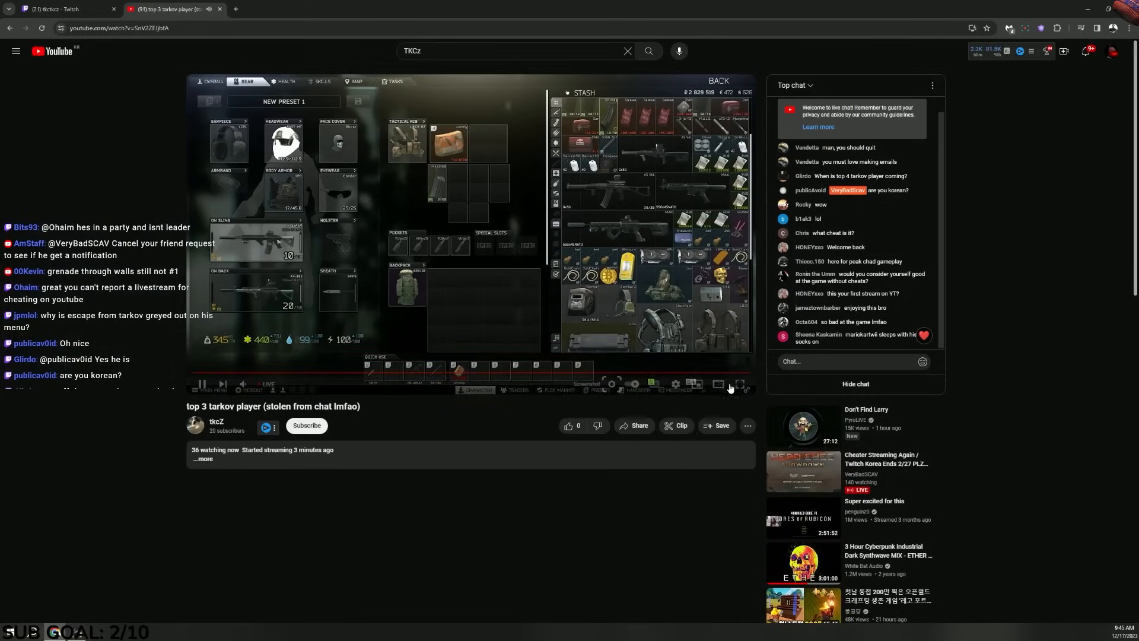
Open YouTube's report form for tkcZ's live stream
click(747, 424)
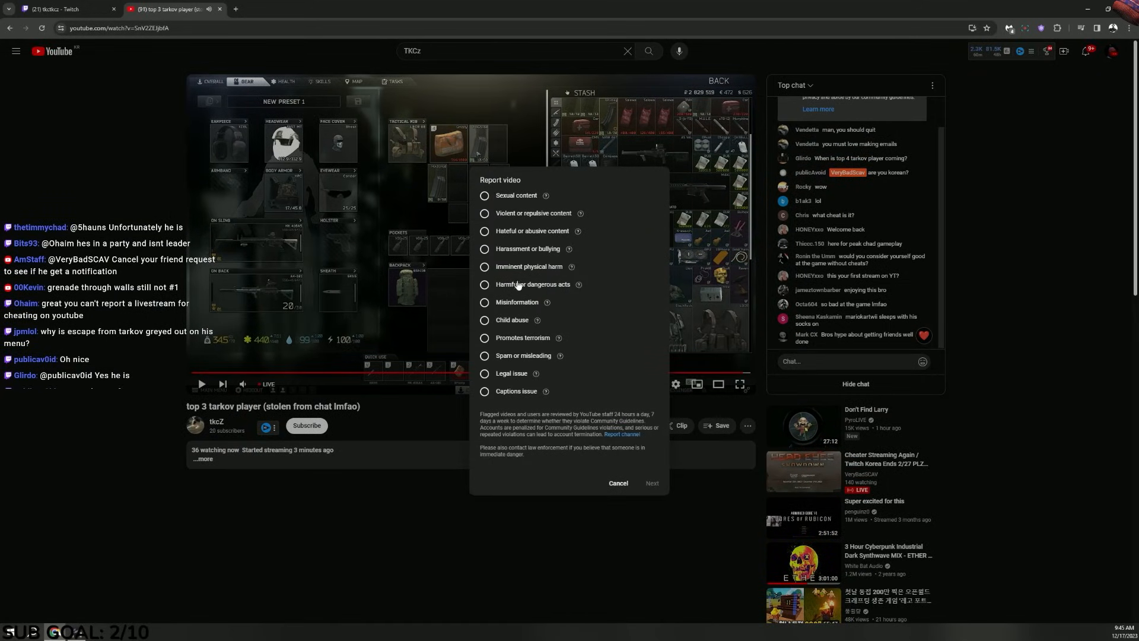
mouse_move(515, 323)
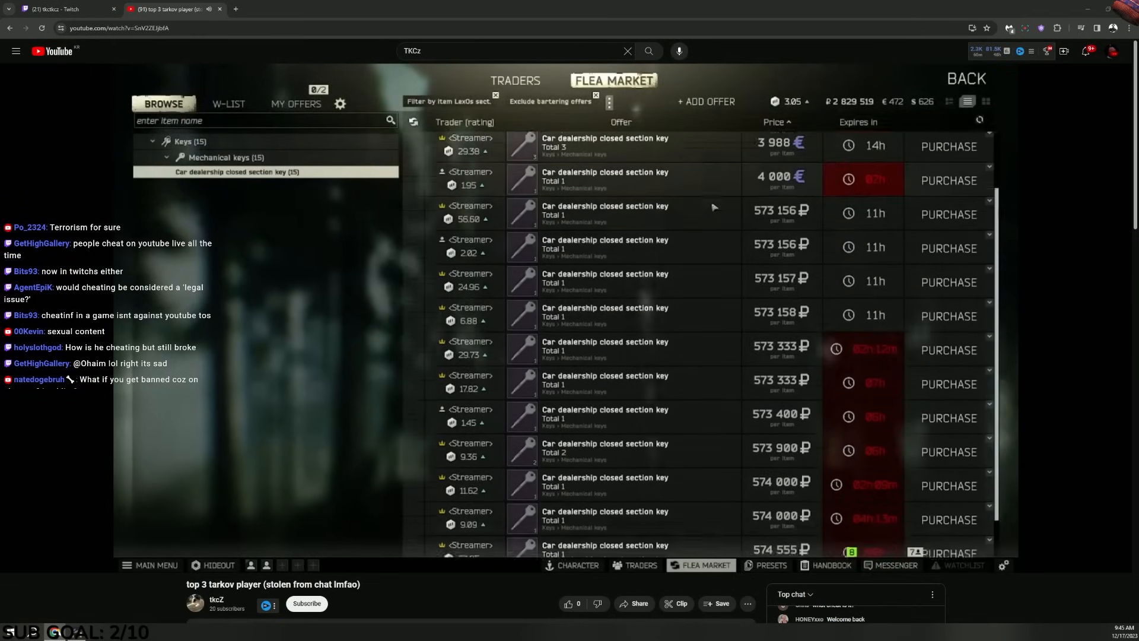
click(572, 565)
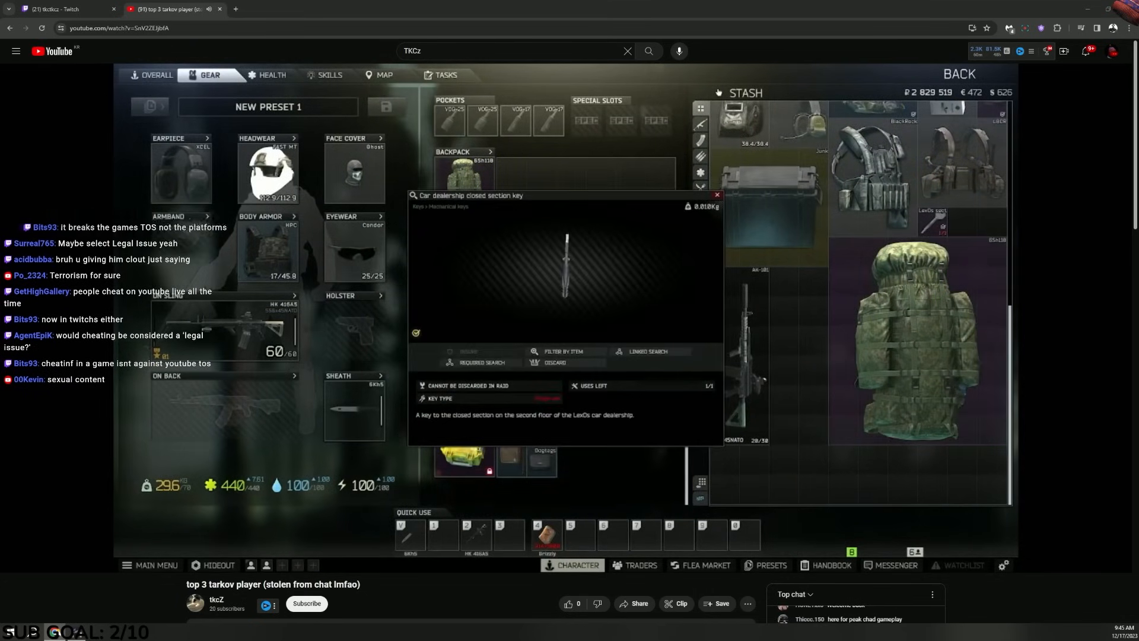
click(716, 194)
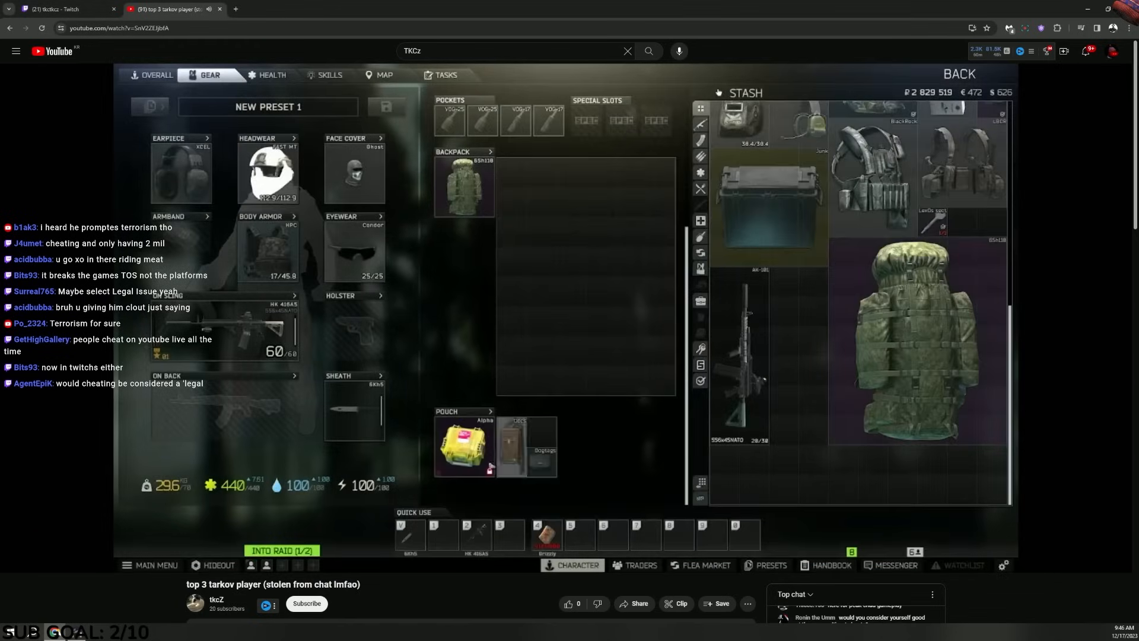
click(699, 565)
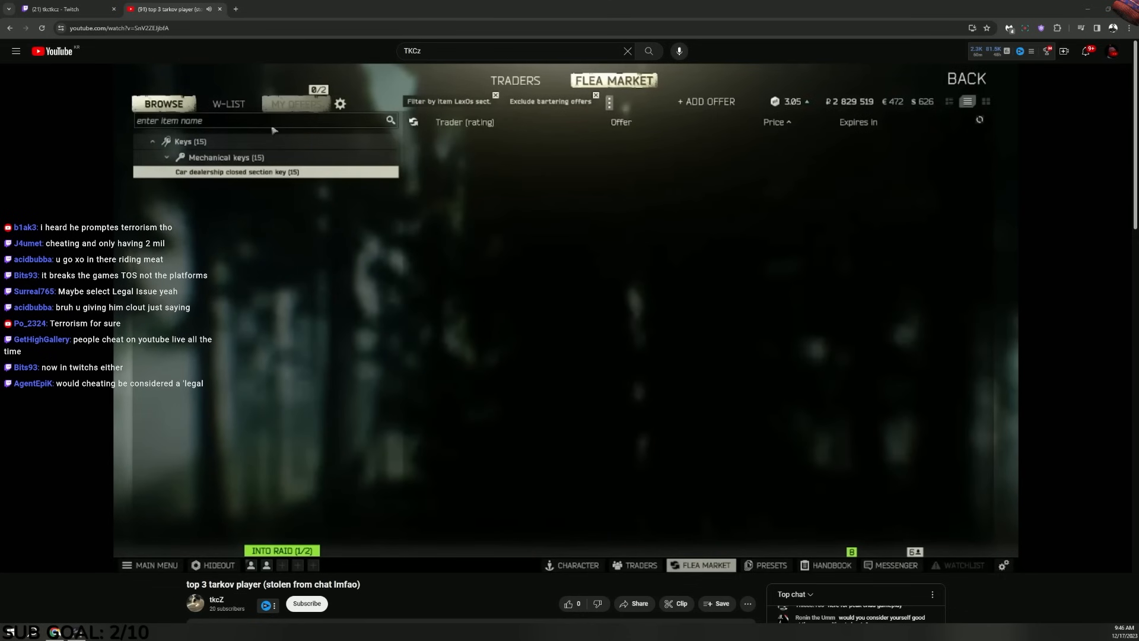
text(access)
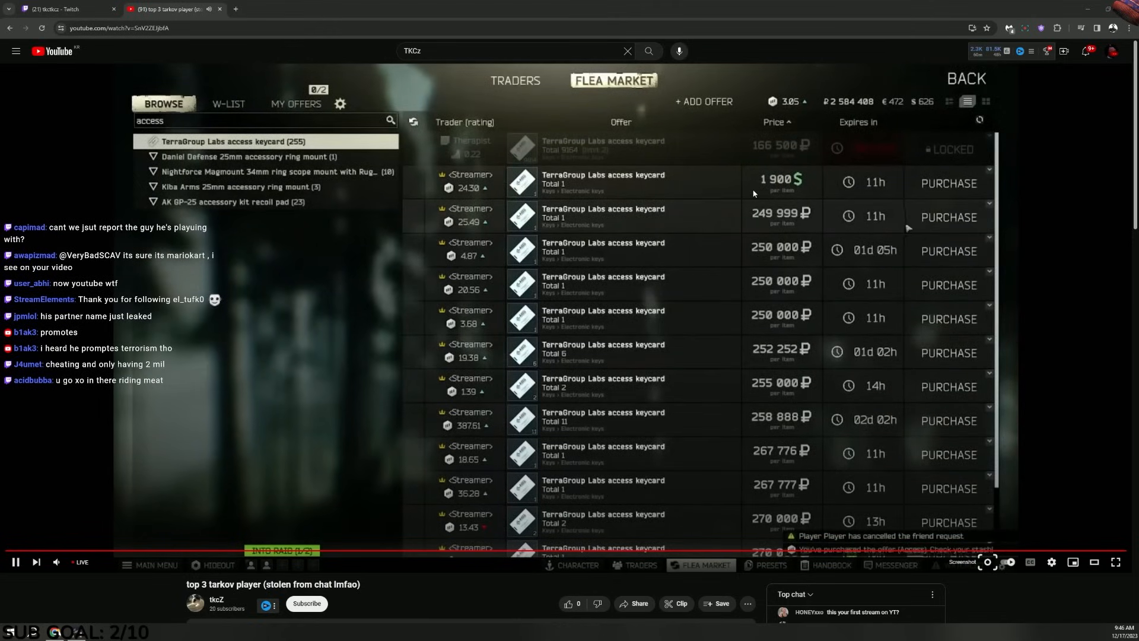
click(573, 564)
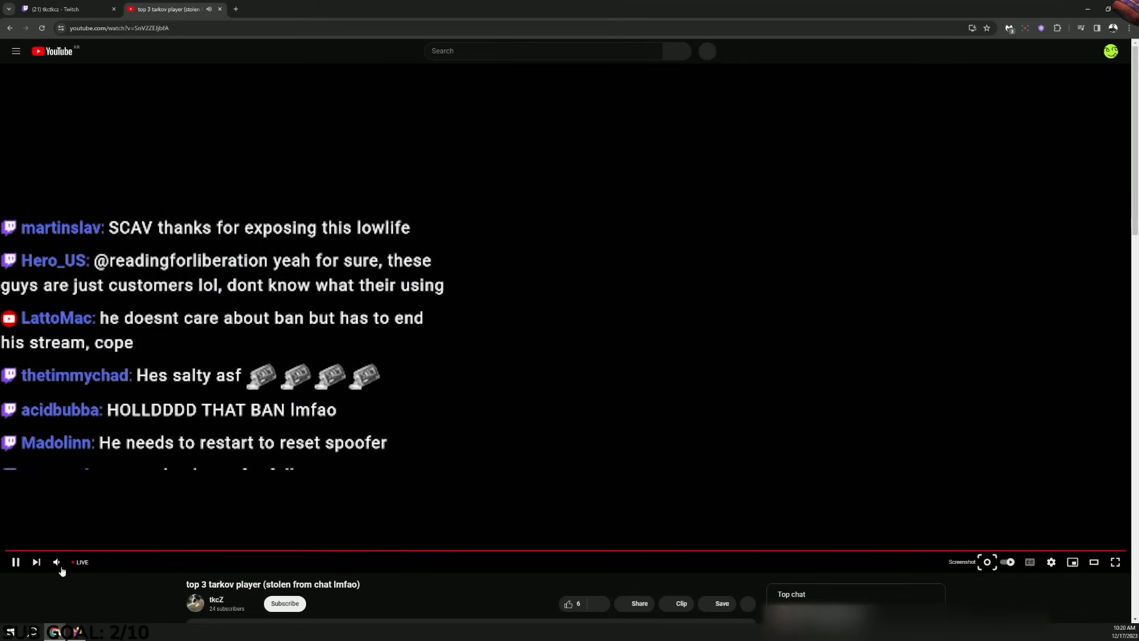
mouse_move(72, 562)
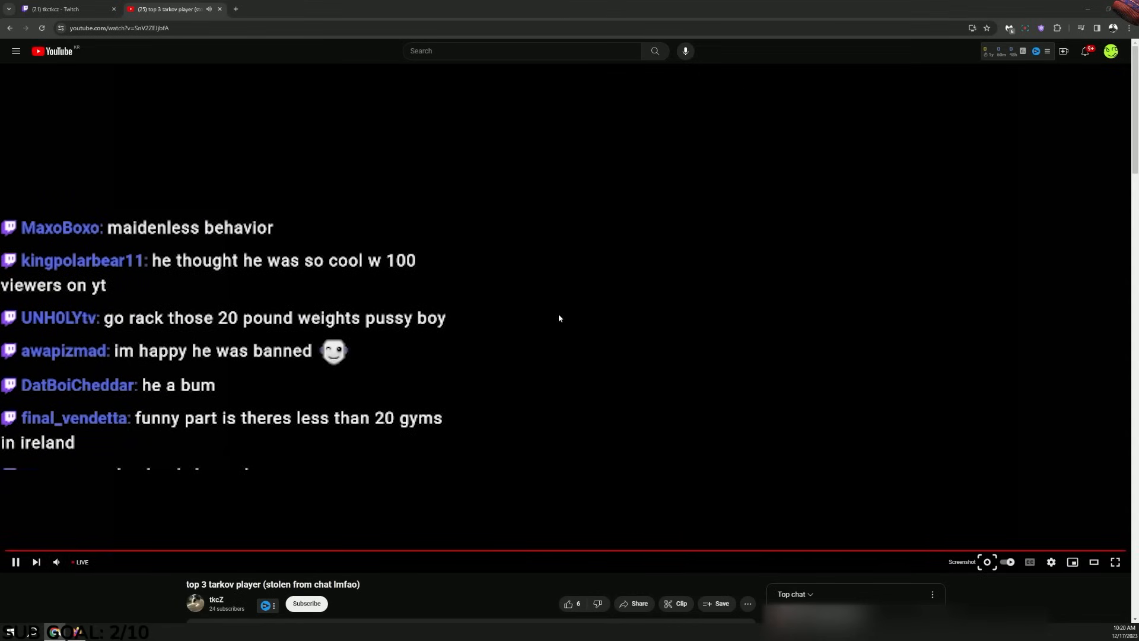
Mute the audio of tkcZ's YouTube livestream
click(56, 562)
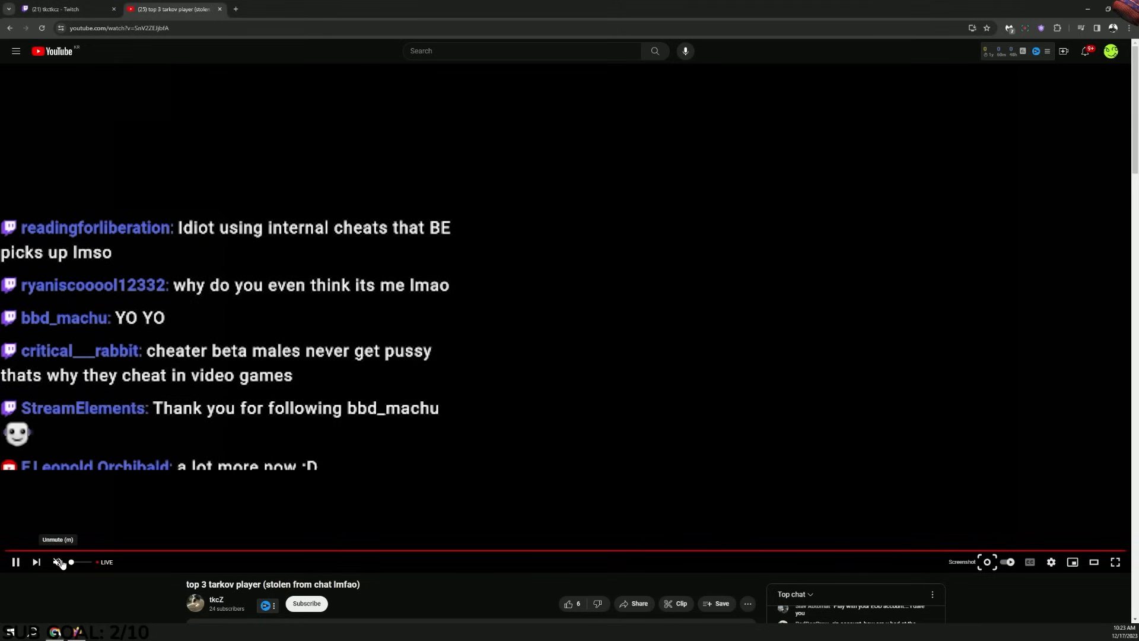
click(56, 562)
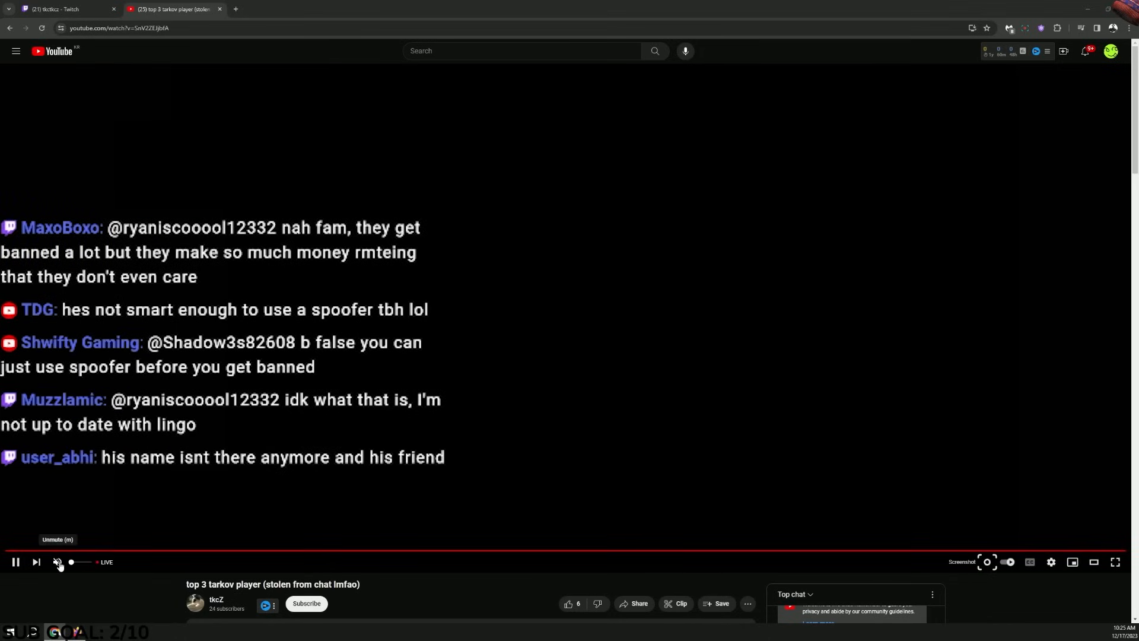
click(58, 562)
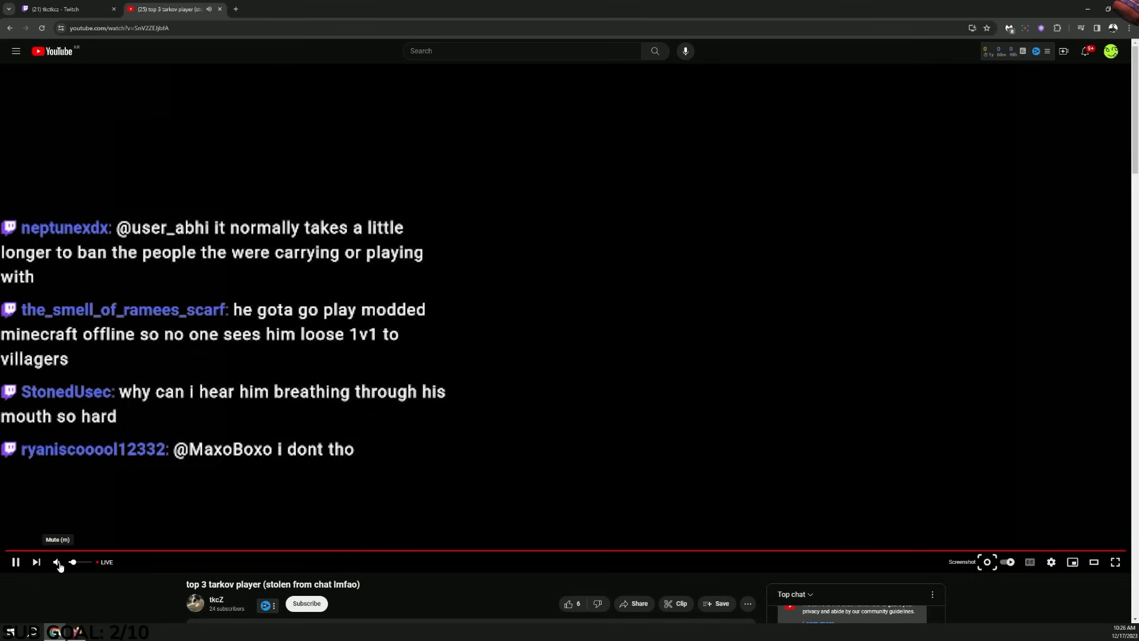
click(57, 561)
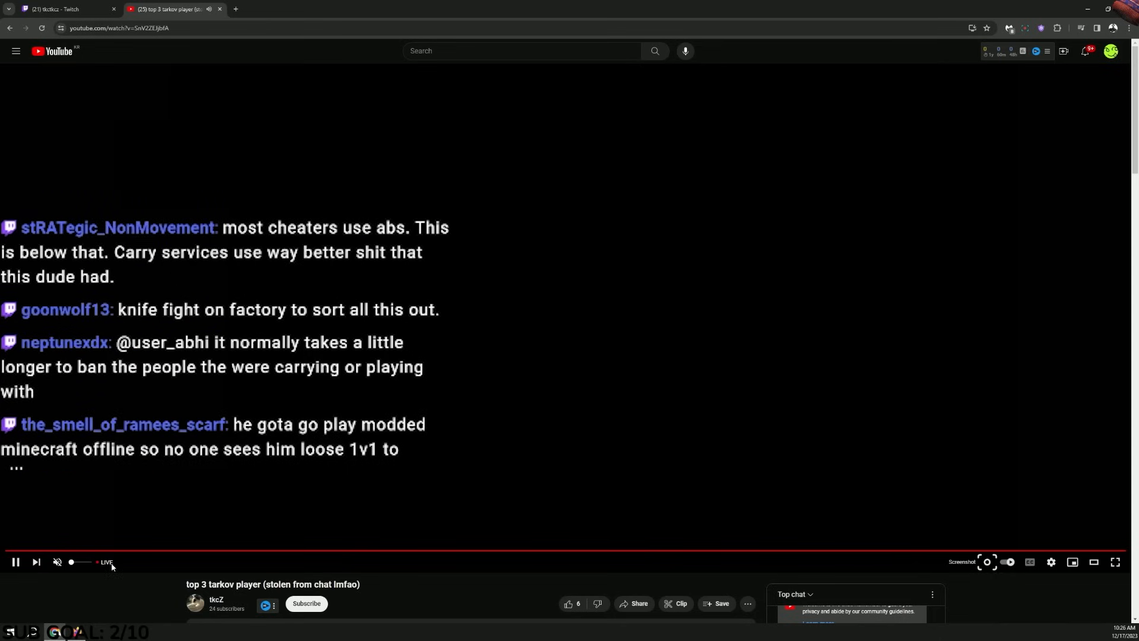
mouse_move(143, 553)
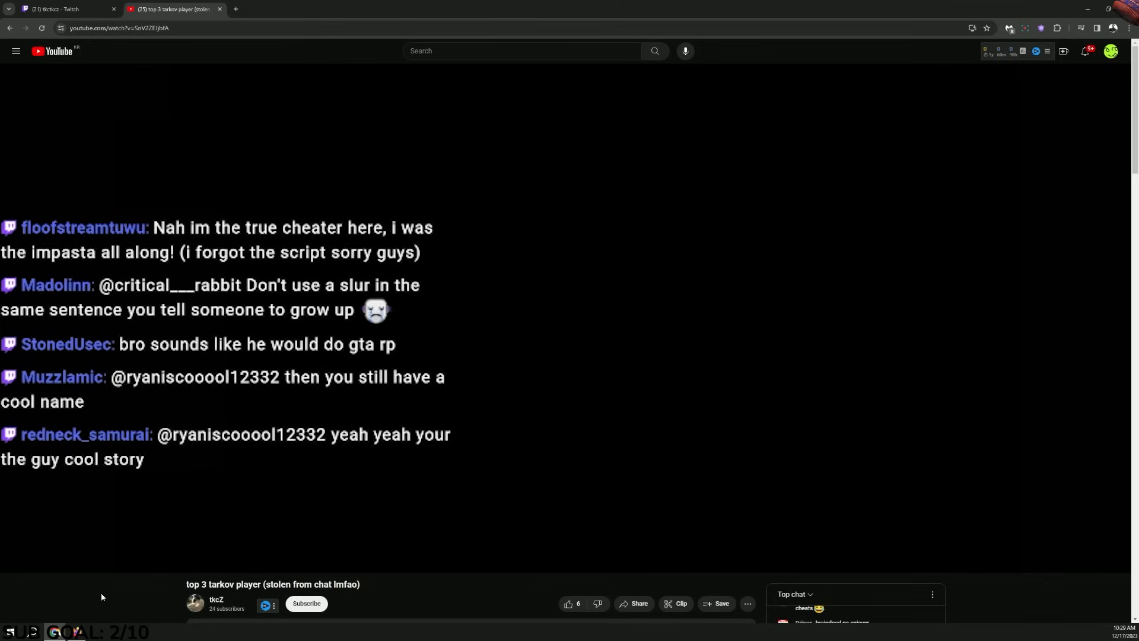
Inspect the ADAR 2-15 carbine from the body's loot
scroll(down, 3)
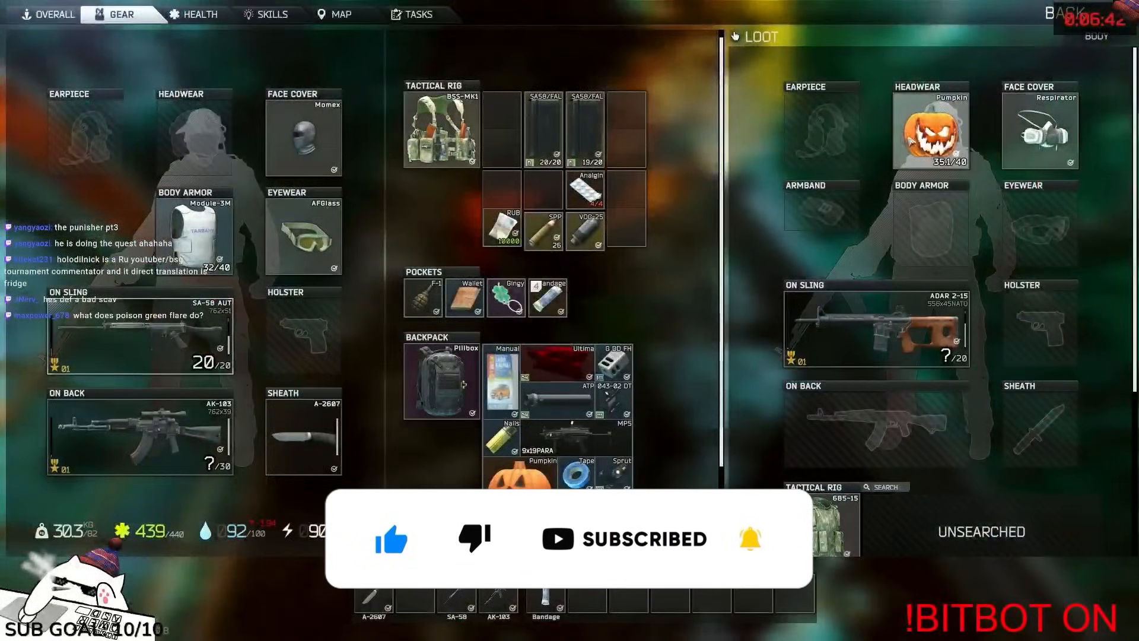
click(876, 323)
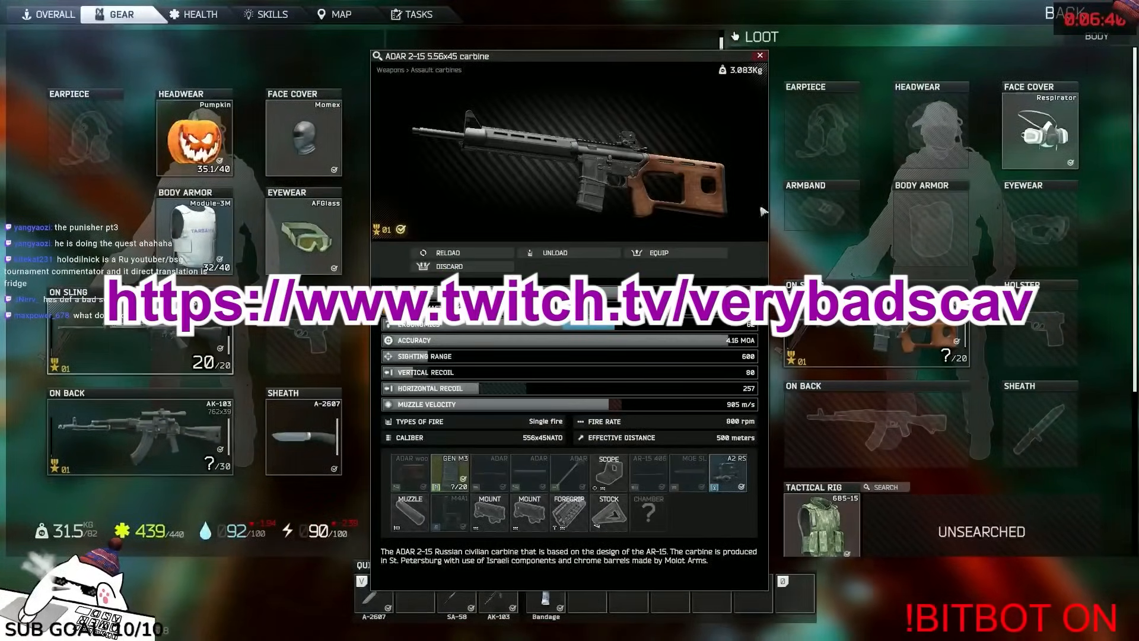